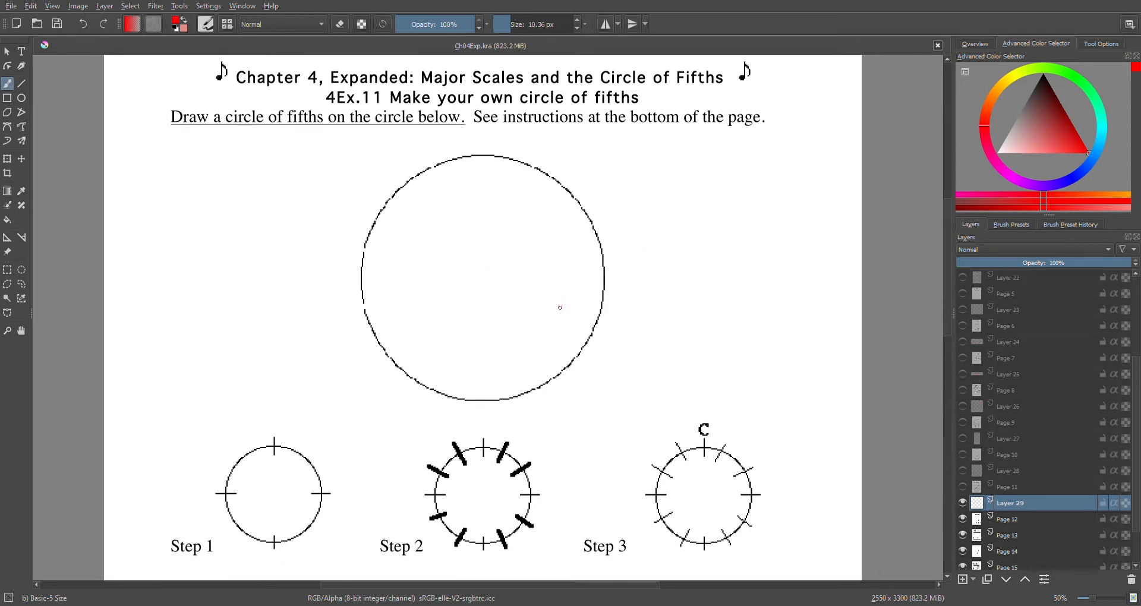
Stroke short red slashes across the big circle at 12, 3, 6 and 9 o'clock on Layer 29
scroll(down, 3)
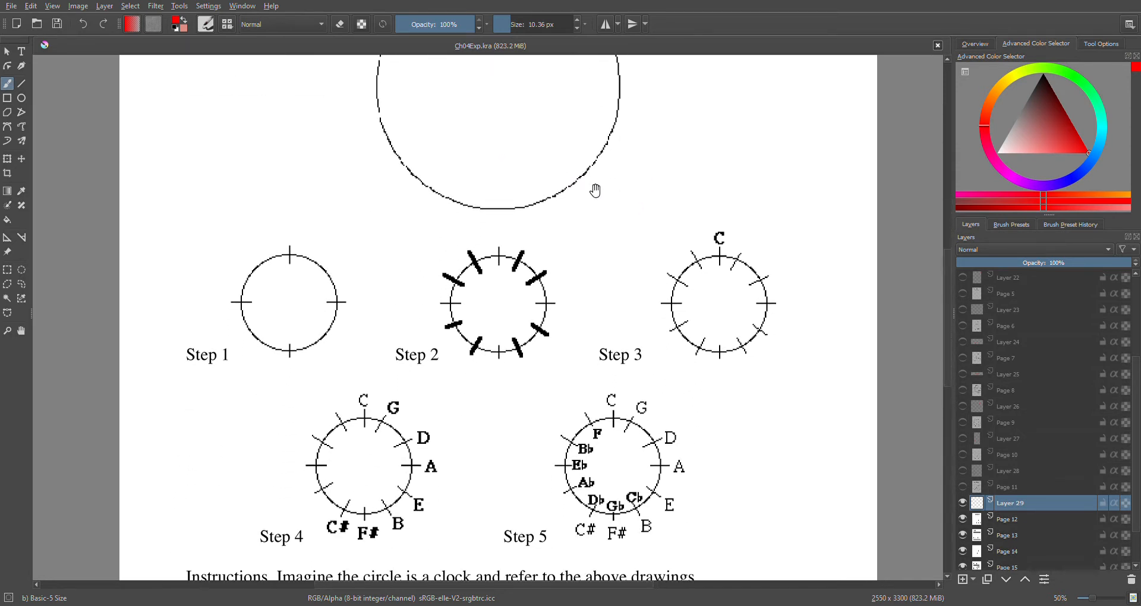
scroll(down, 3)
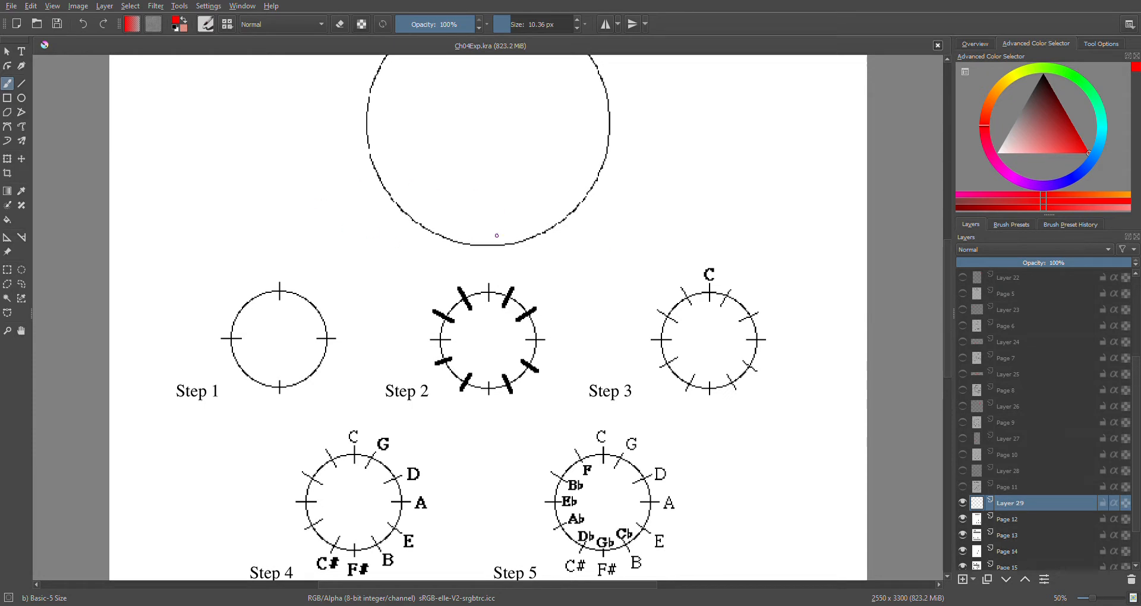
mouse_move(549, 358)
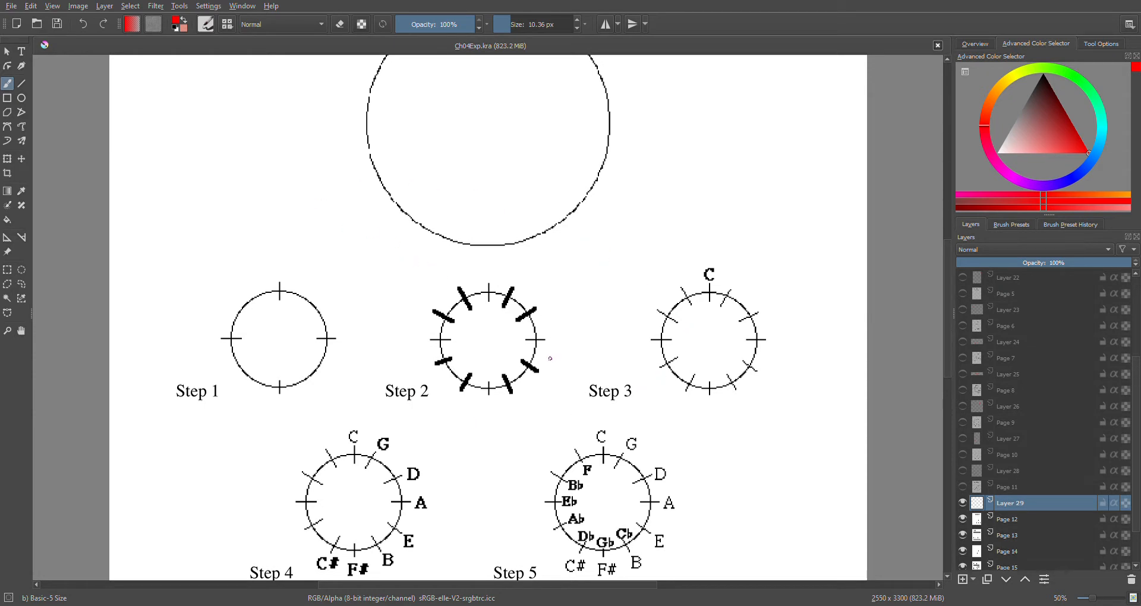
scroll(down, 3)
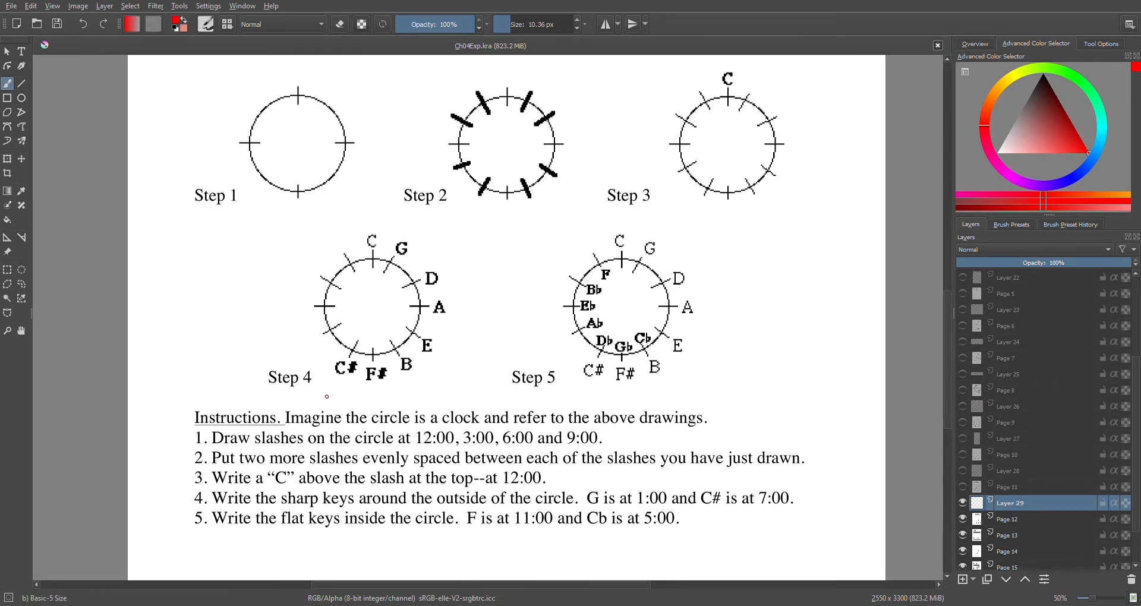
mouse_move(488, 299)
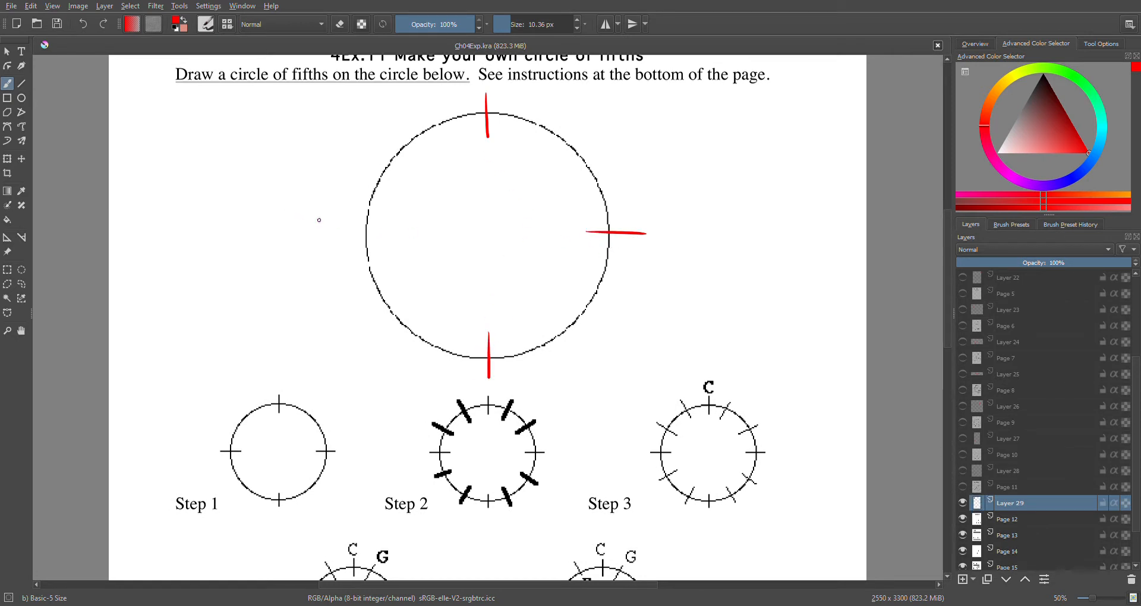
drag(331, 232, 399, 230)
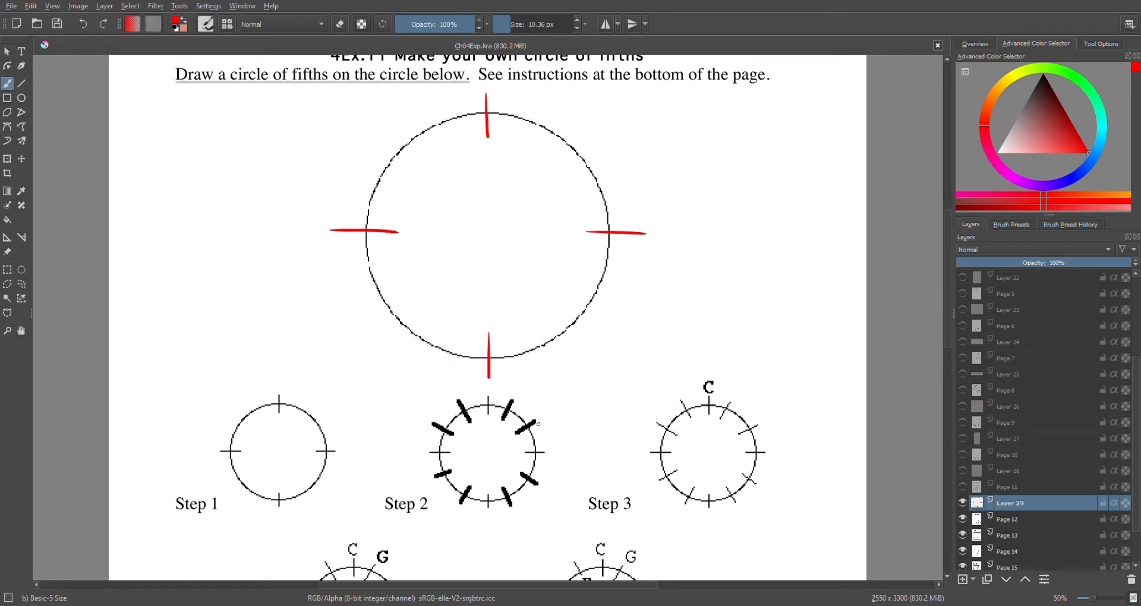
scroll(down, 3)
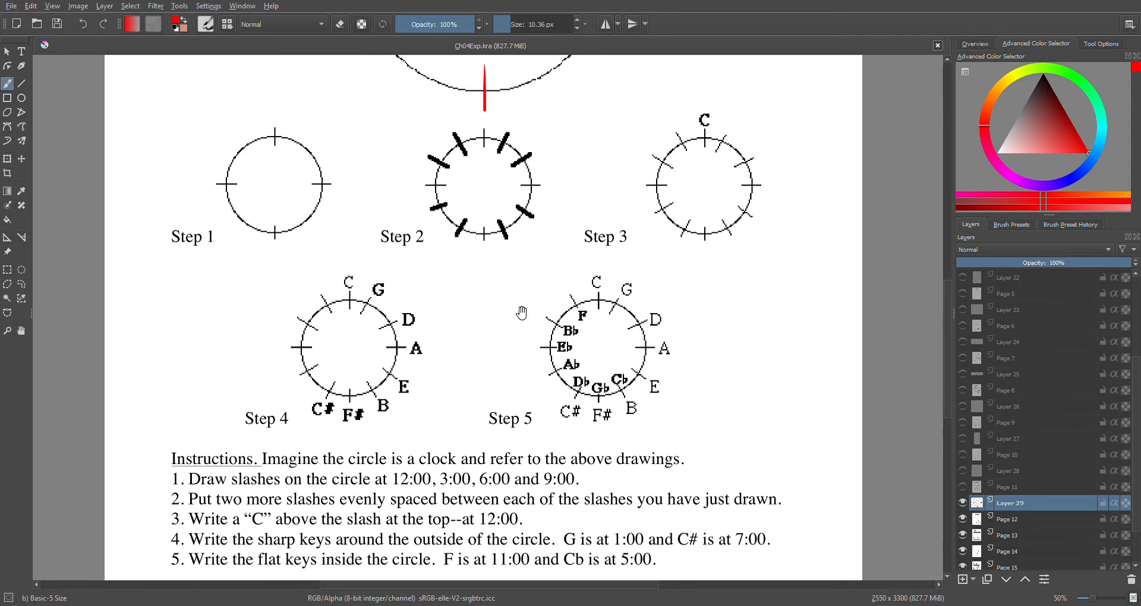
scroll(down, 3)
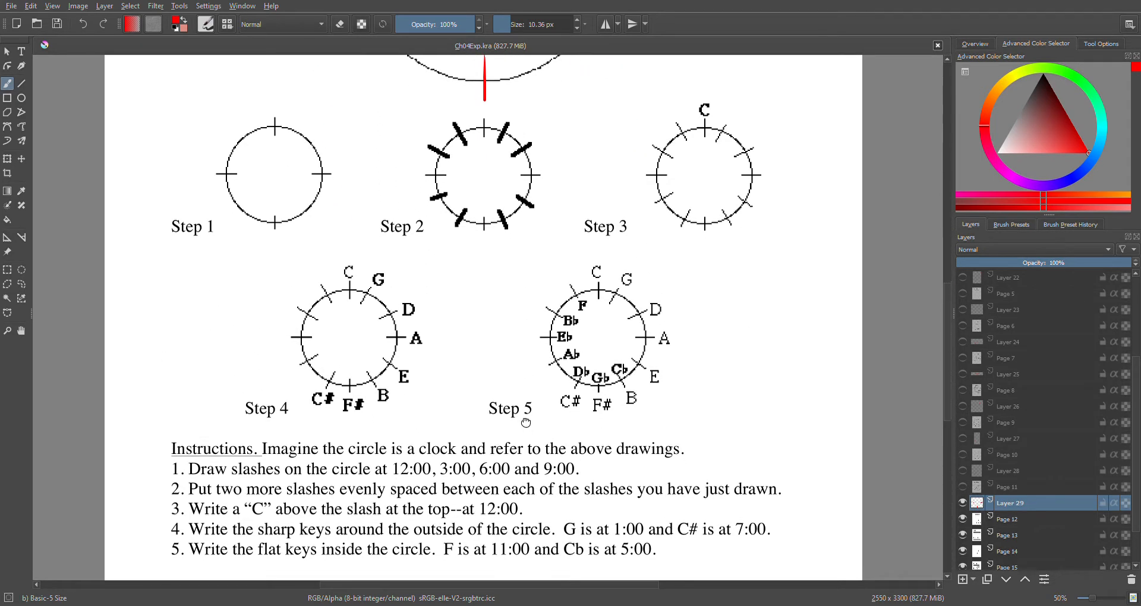
scroll(down, 3)
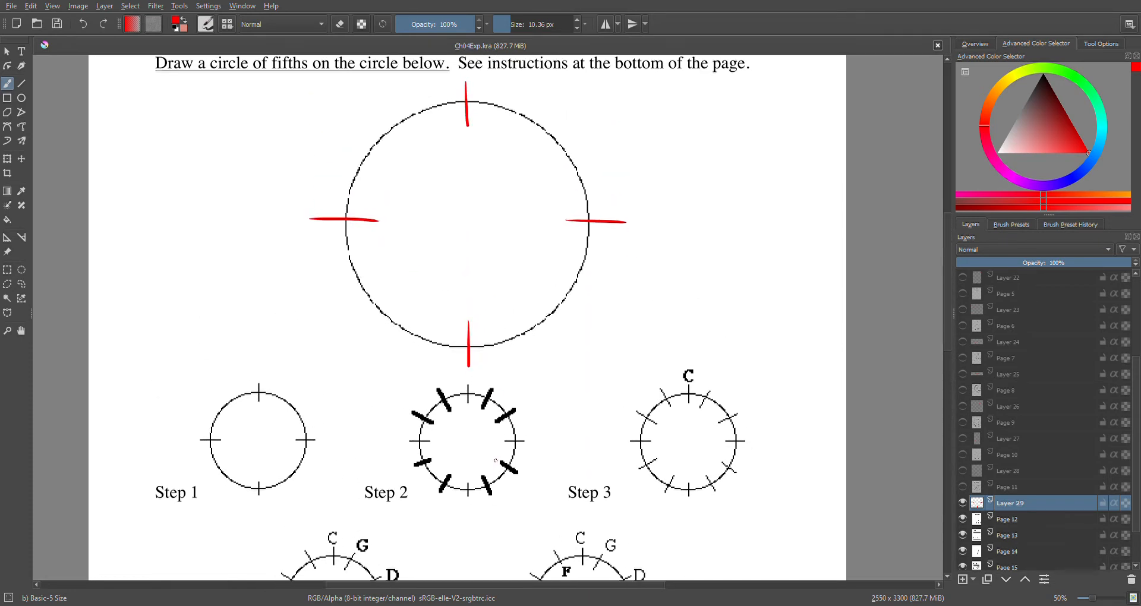
scroll(down, 3)
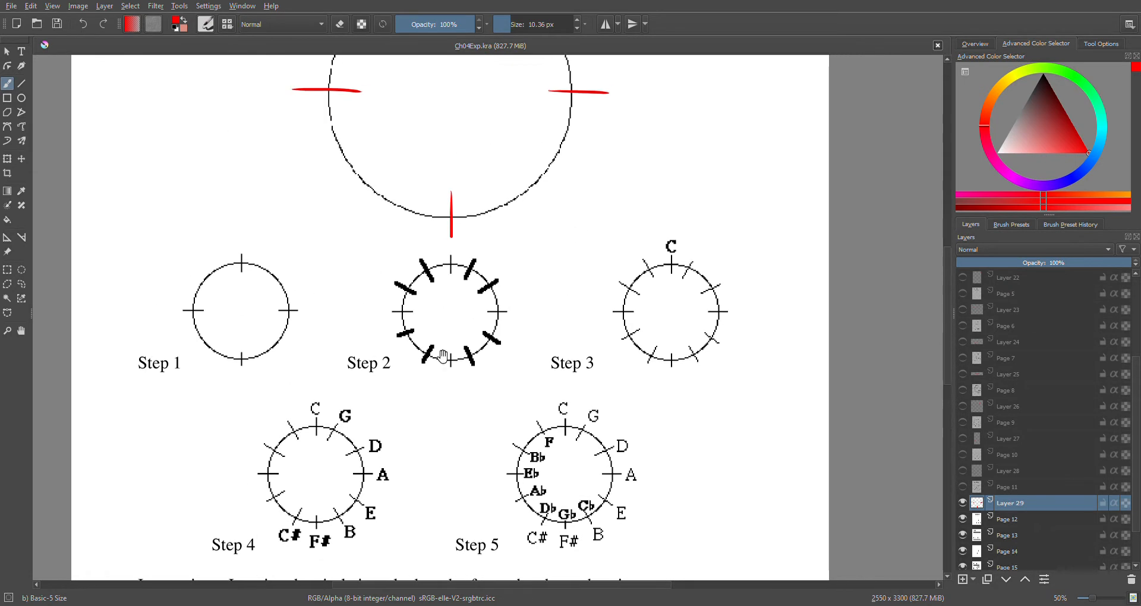
Add eight in-between red slashes, two per gap, dividing the circle into twelve marks
scroll(down, 3)
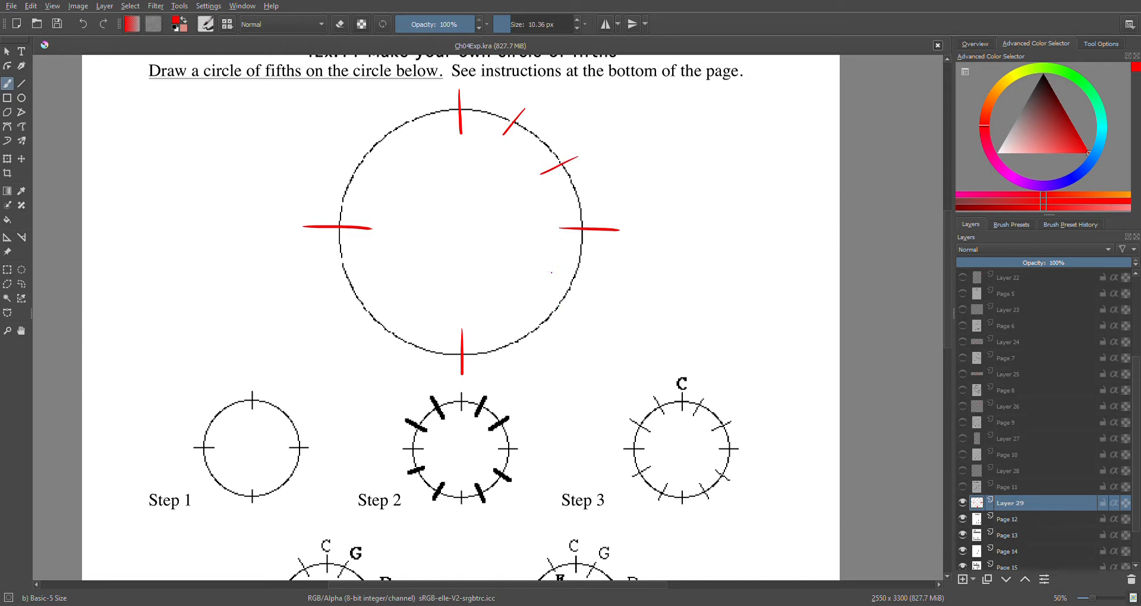
drag(560, 285, 525, 346)
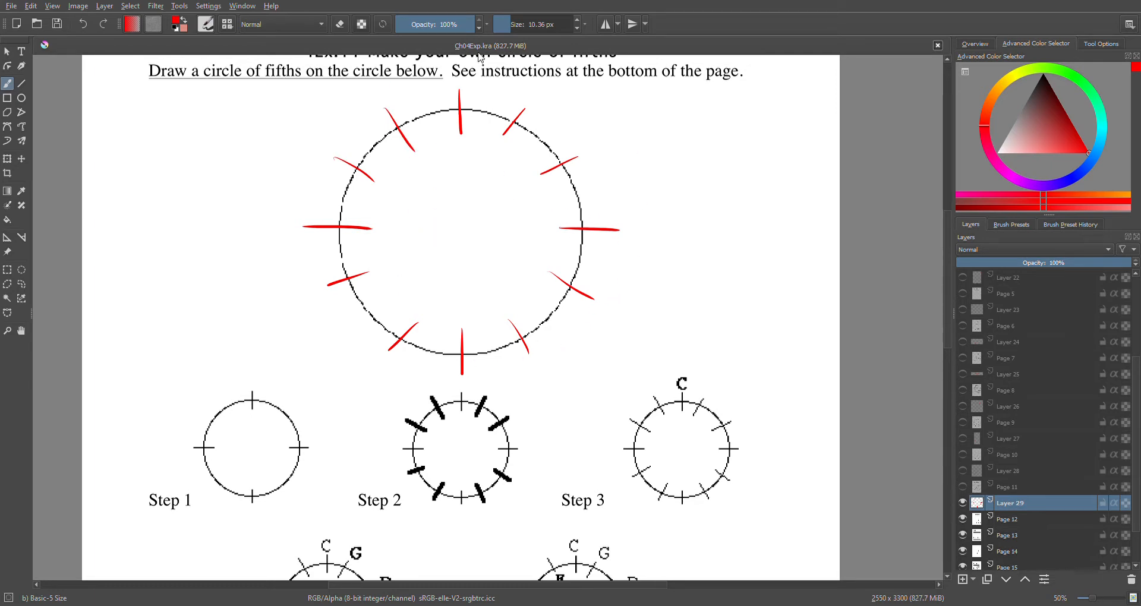
scroll(down, 3)
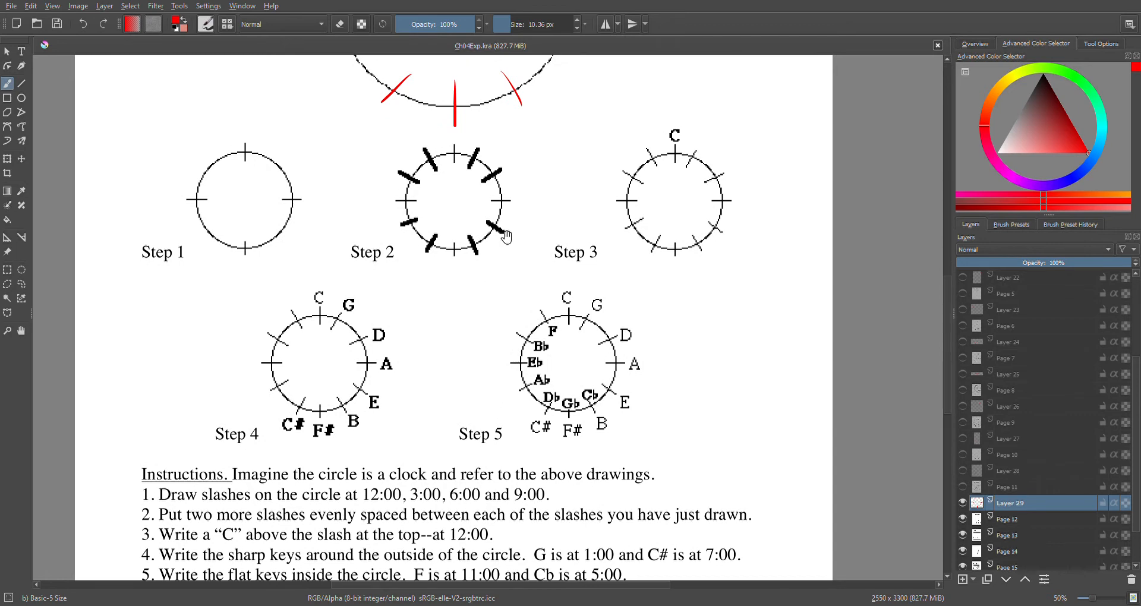
scroll(down, 3)
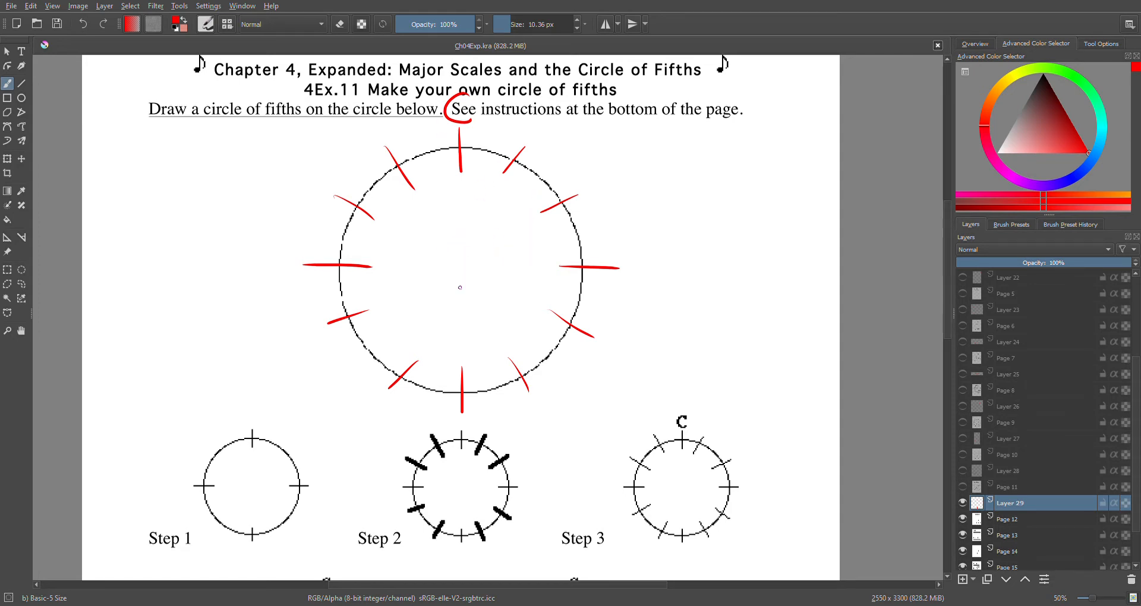
Hand-letter a red C above the 12 o'clock slash of the big circle
scroll(down, 3)
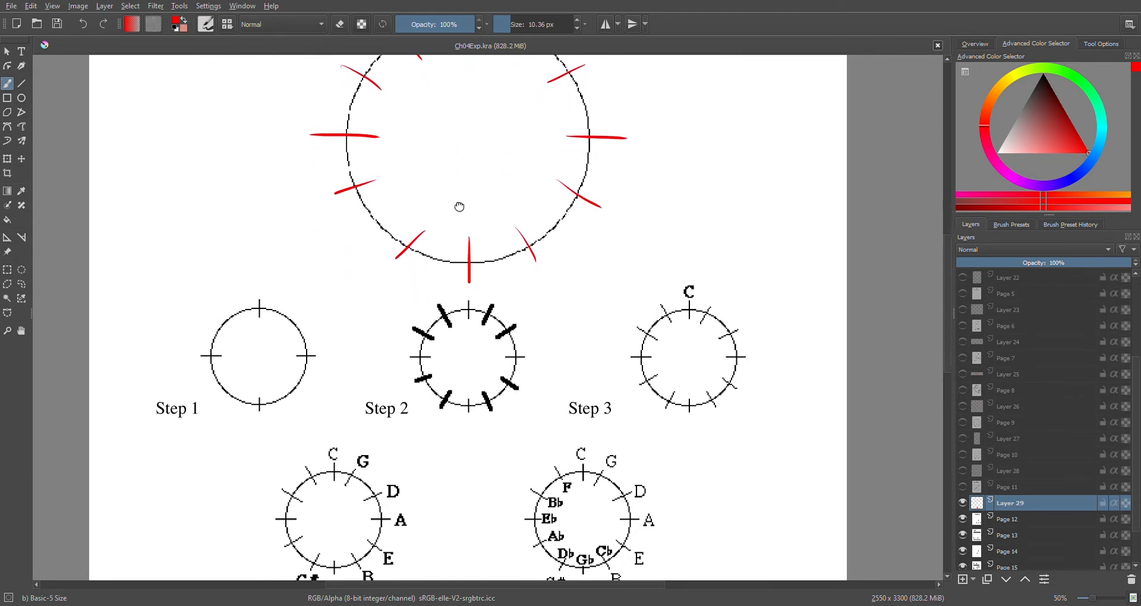
scroll(down, 3)
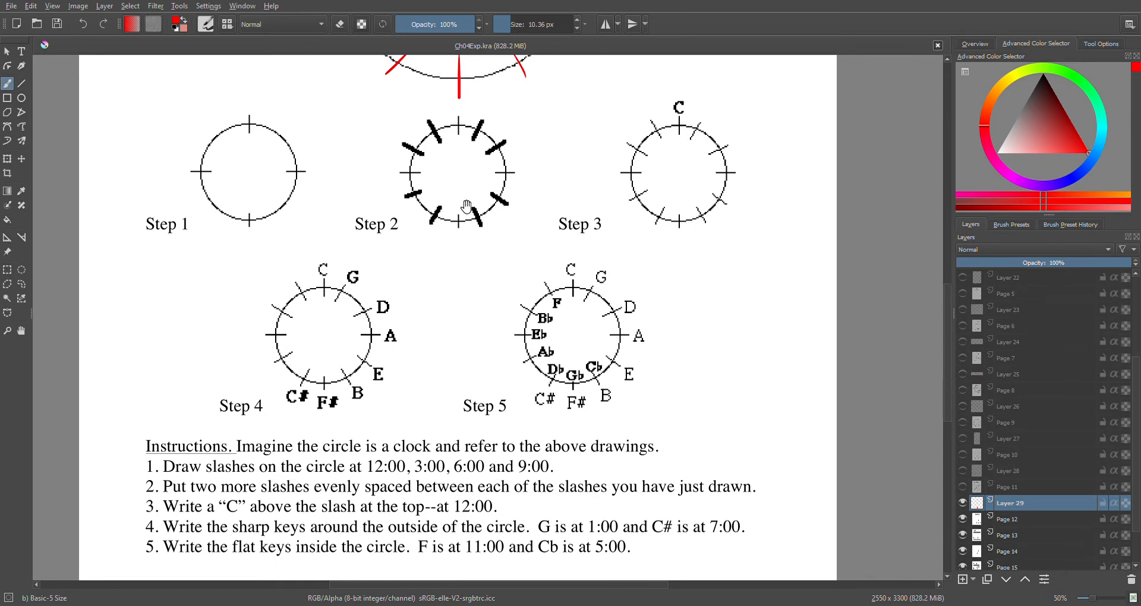
mouse_move(448, 320)
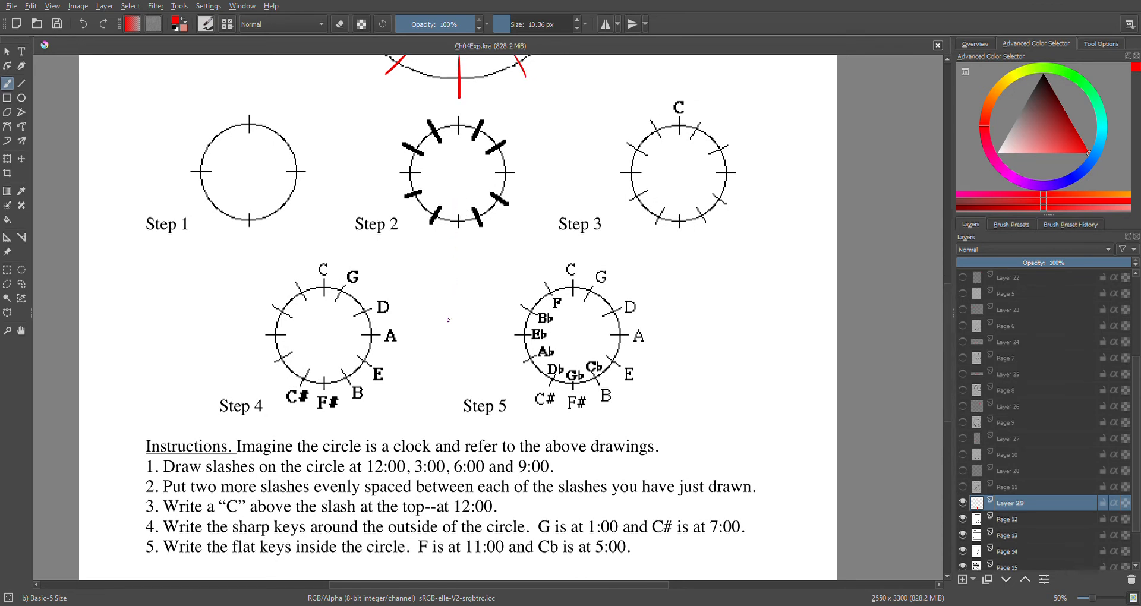
mouse_move(356, 270)
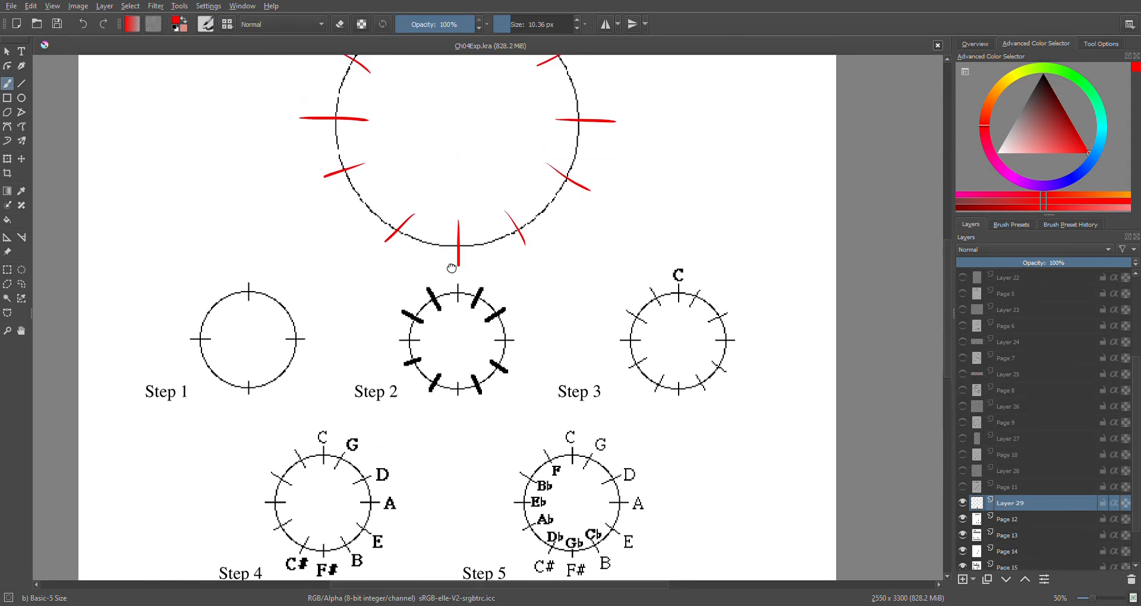
scroll(up, 3)
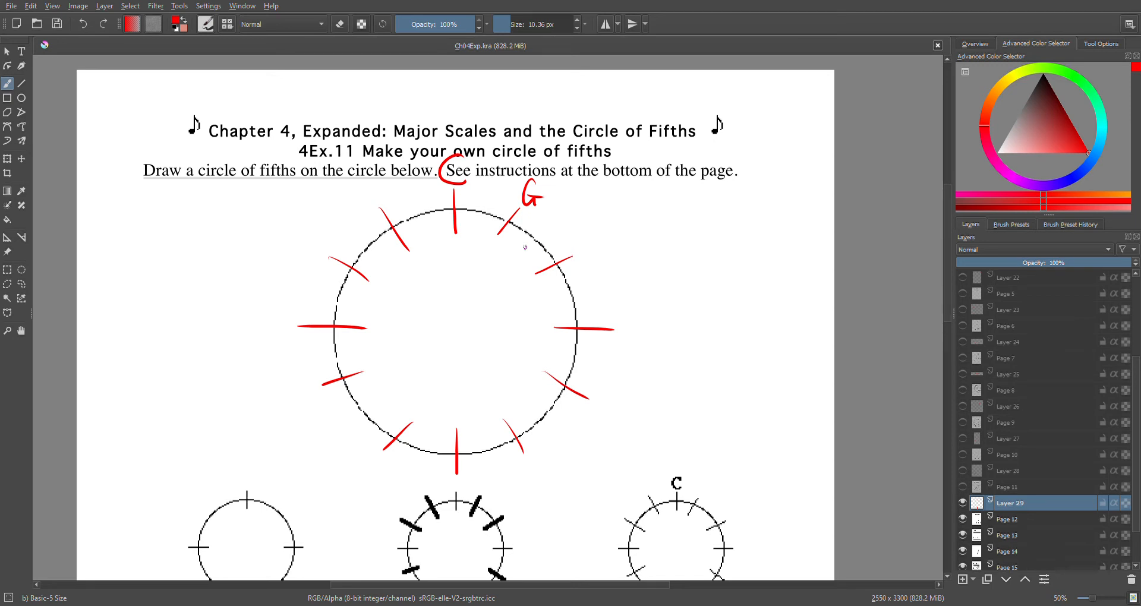
mouse_move(578, 247)
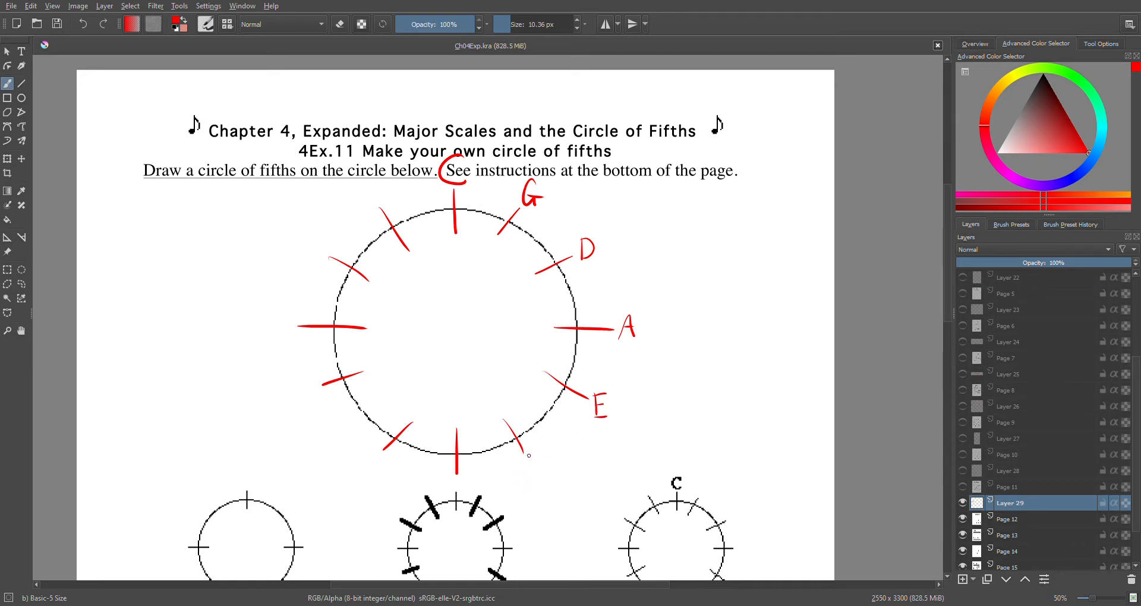
Write red G, D, A, E, B, F# and C# outside the slashes from 1:00 to 7:00
drag(529, 455, 537, 477)
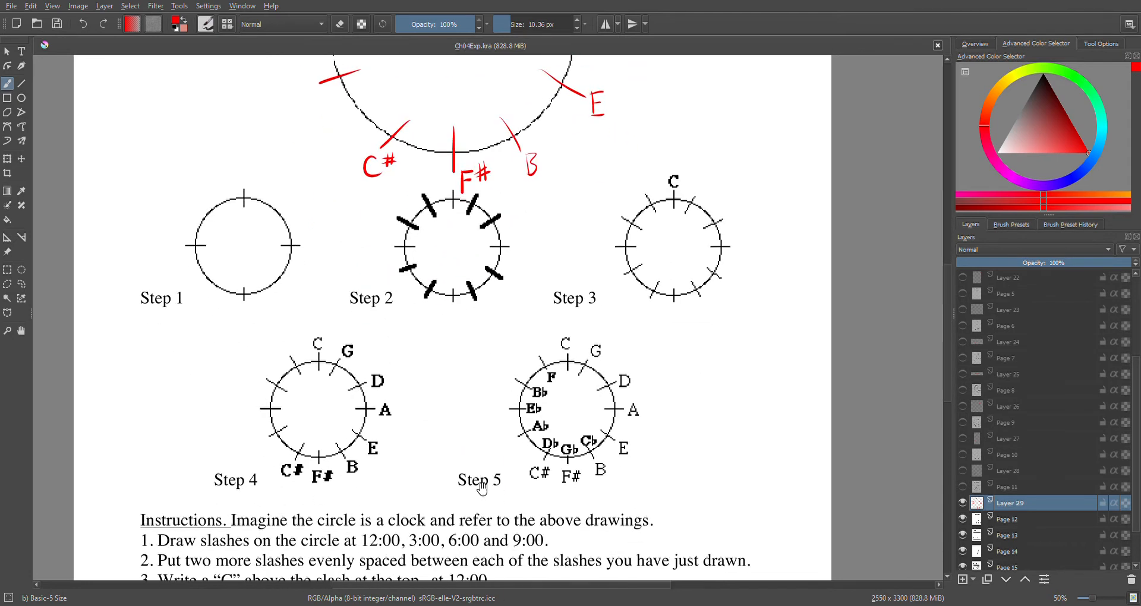
scroll(down, 3)
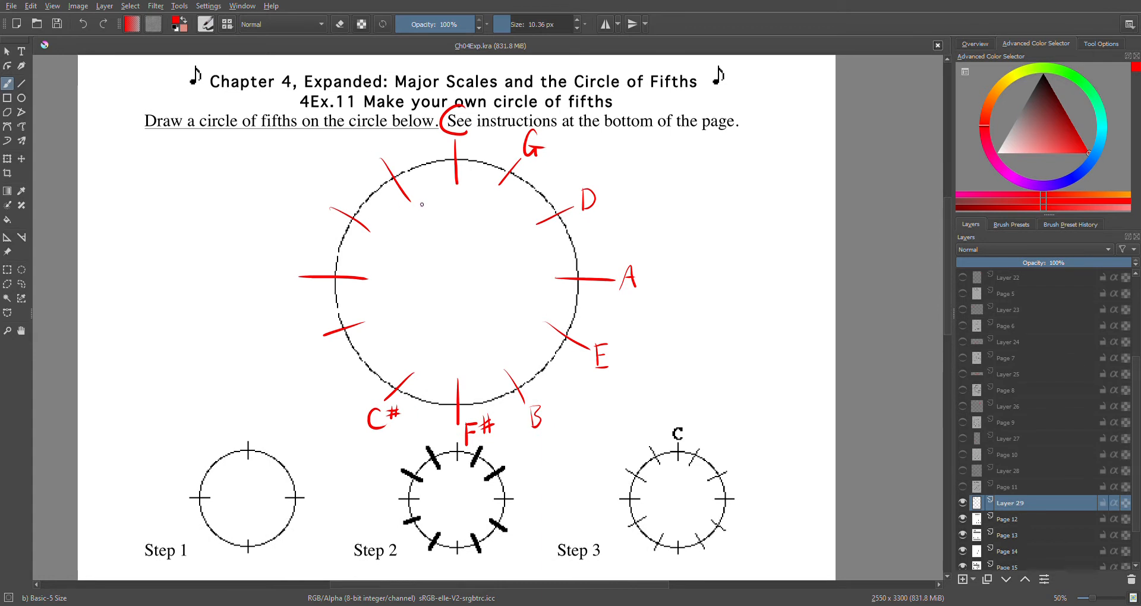
Write red F, B♭, E♭, A♭, D♭, G♭ and C♭ inside the circle, then show the 4Ex.12 review page
click(421, 210)
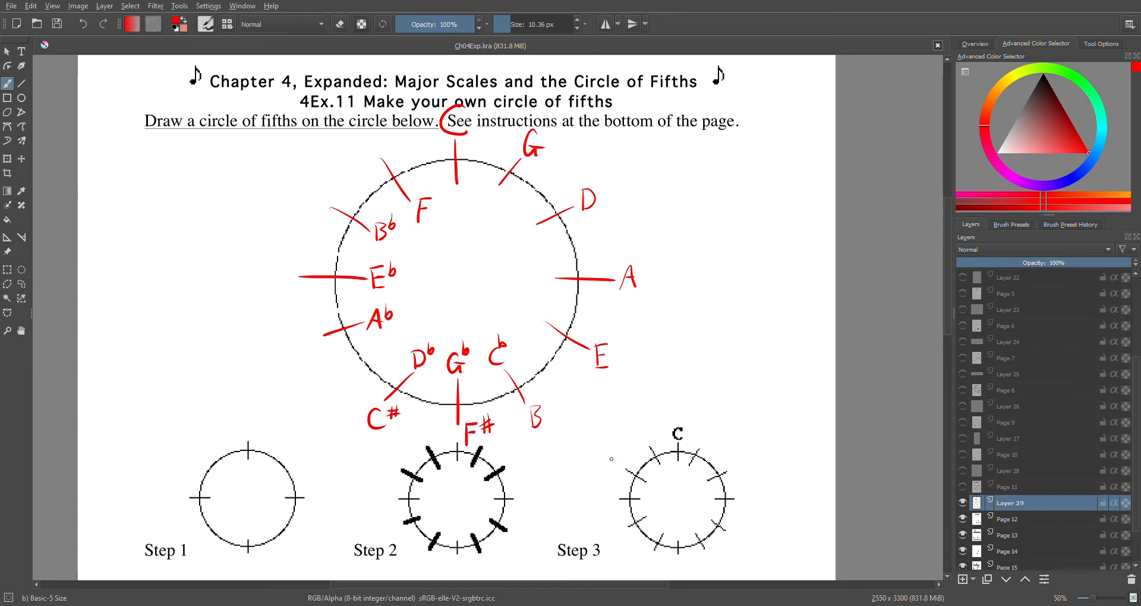
mouse_move(561, 484)
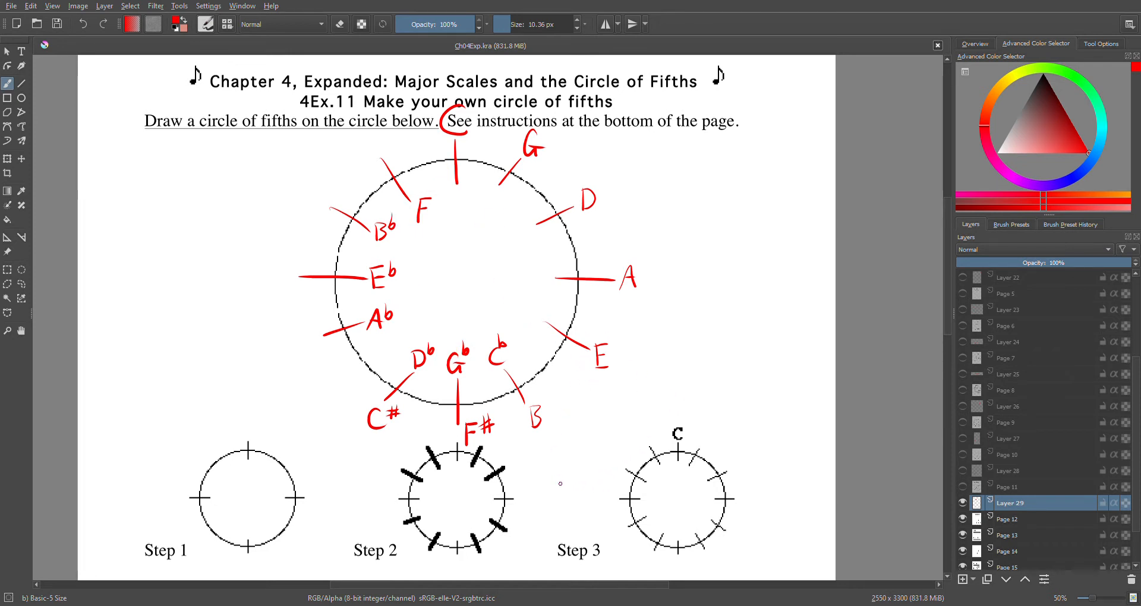
scroll(down, 3)
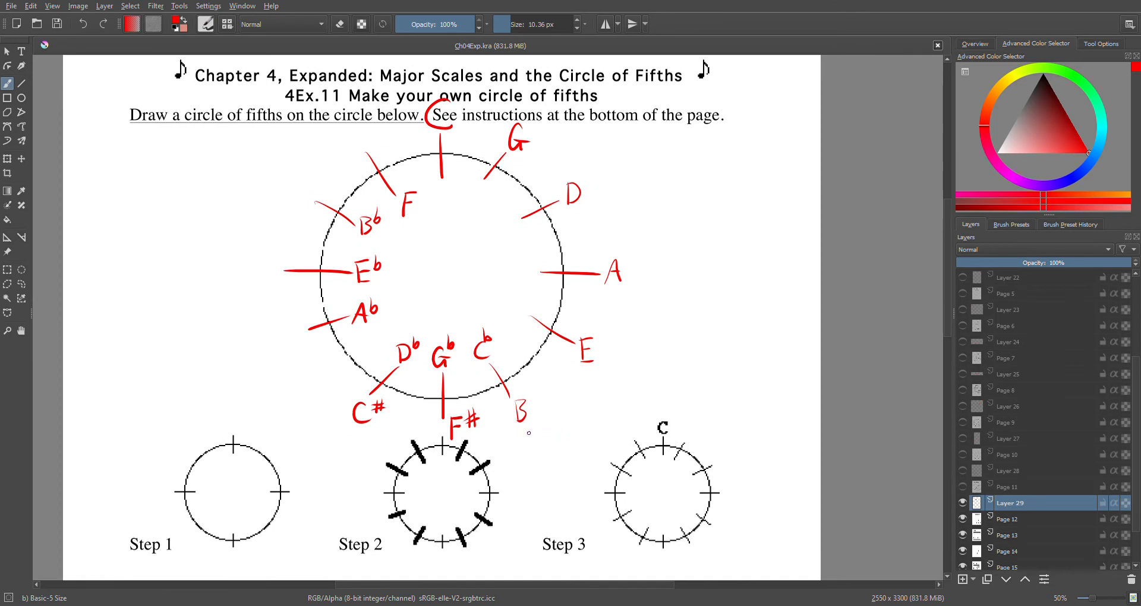
mouse_move(516, 471)
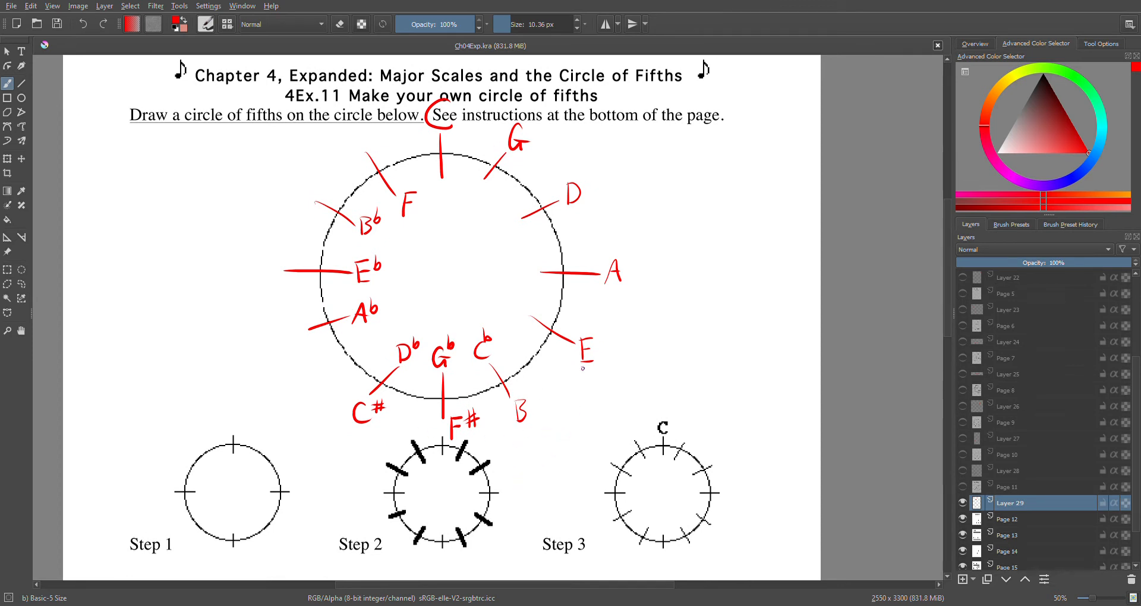
click(963, 503)
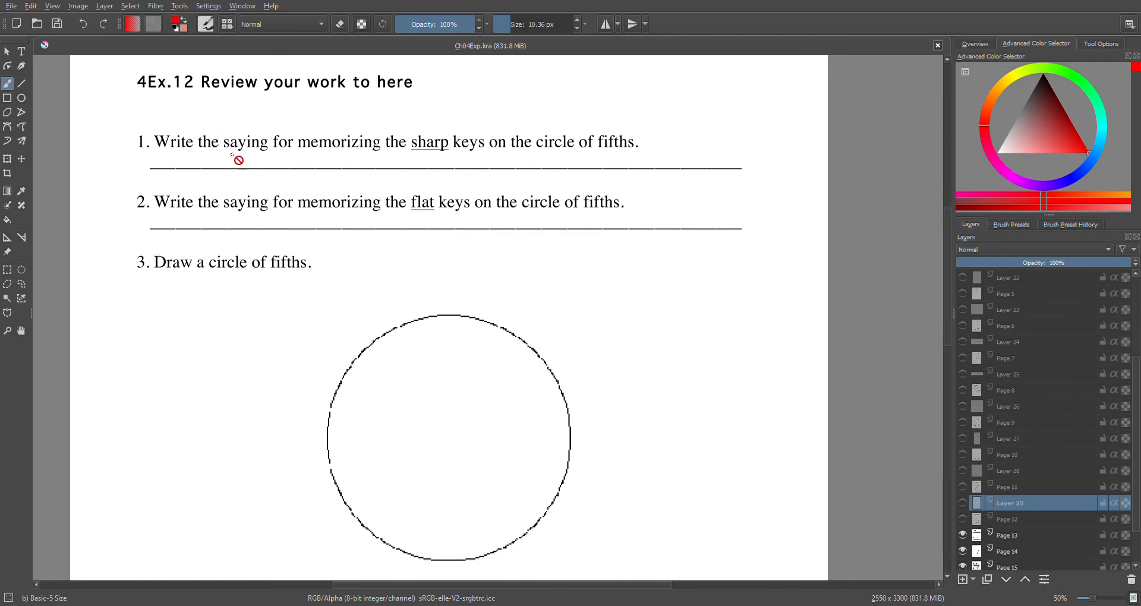
mouse_move(536, 165)
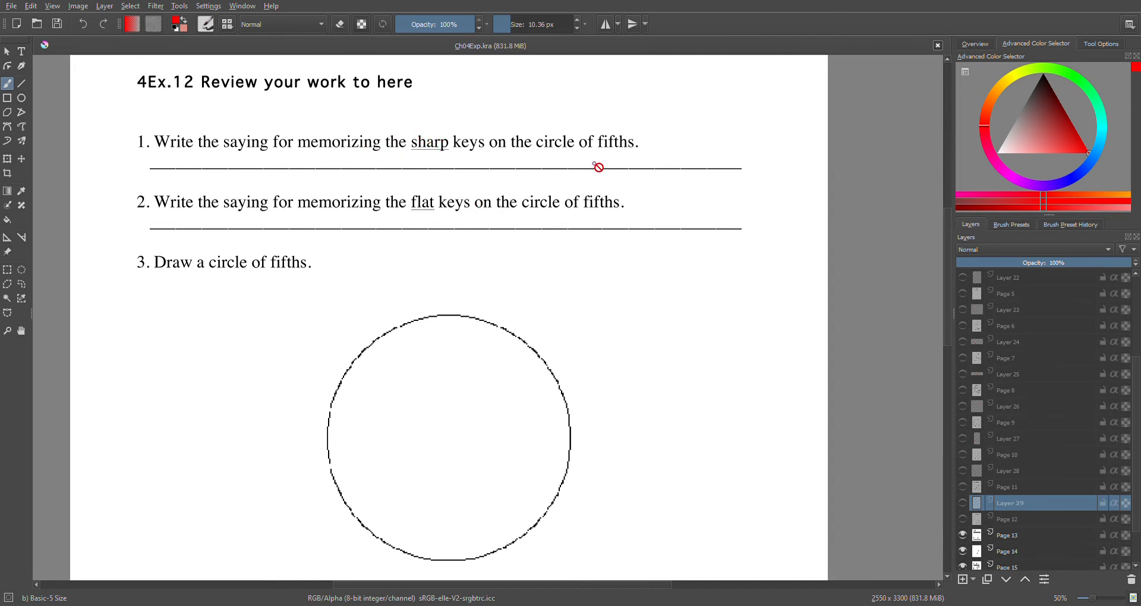
mouse_move(502, 205)
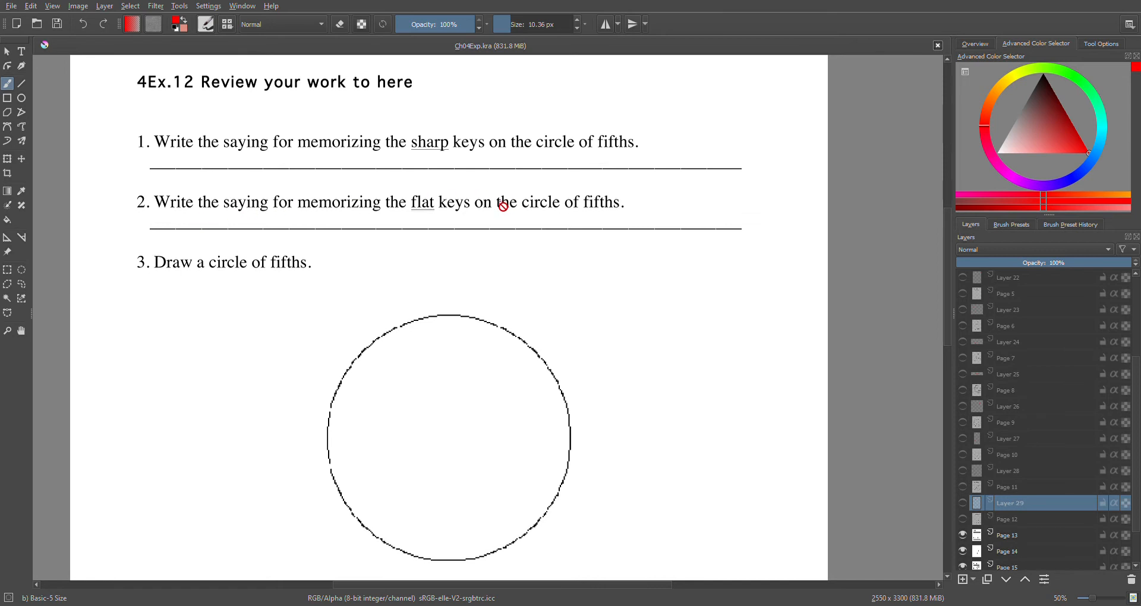
mouse_move(330, 220)
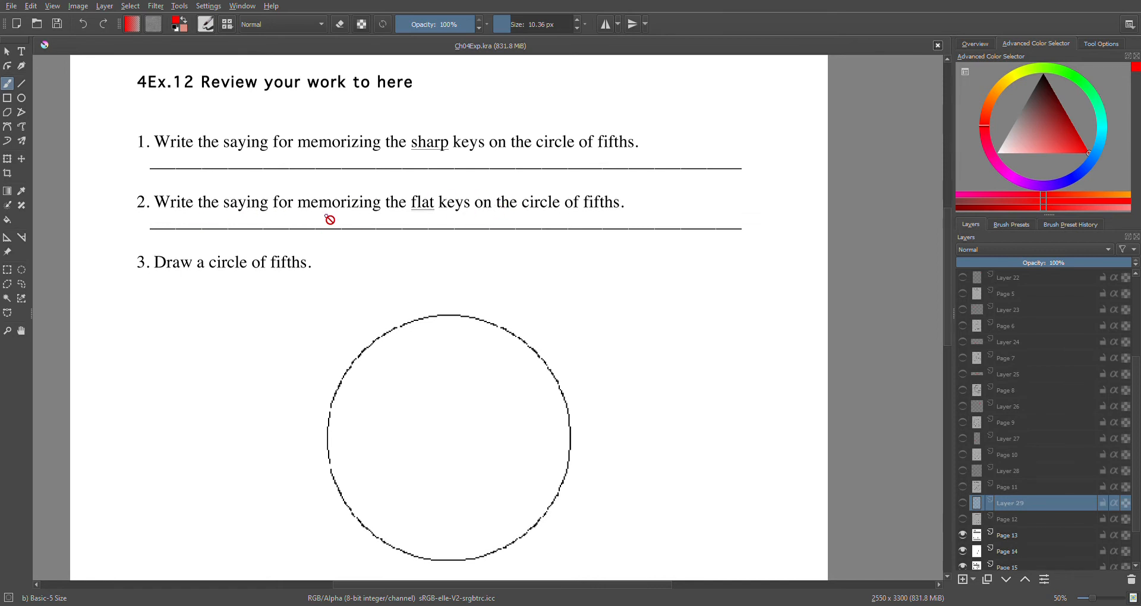
mouse_move(521, 396)
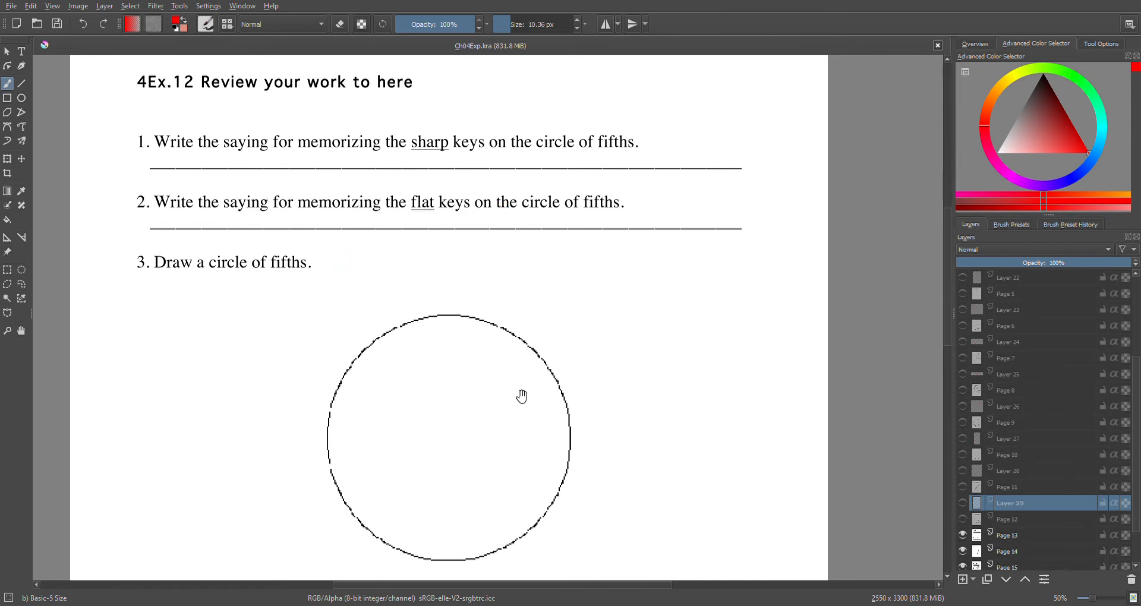
scroll(down, 3)
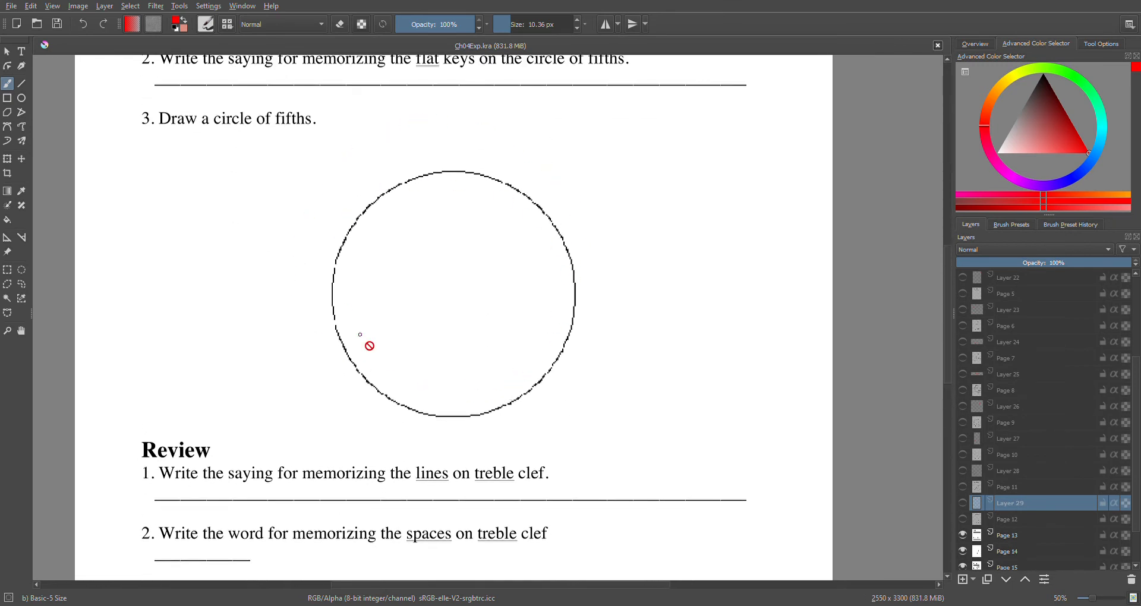
scroll(down, 3)
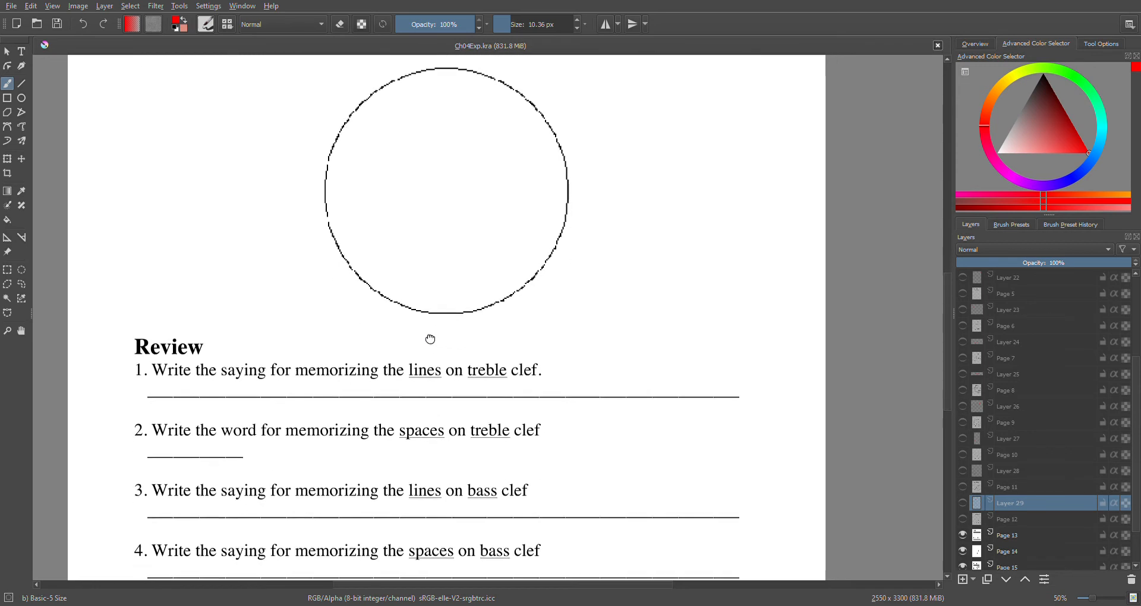
scroll(down, 3)
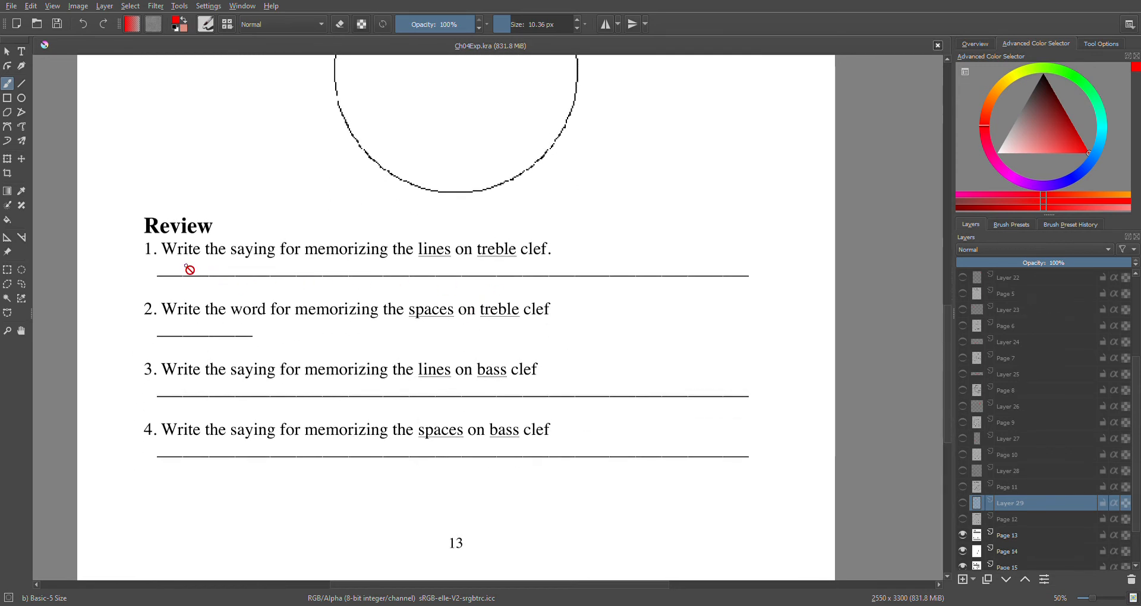
mouse_move(511, 270)
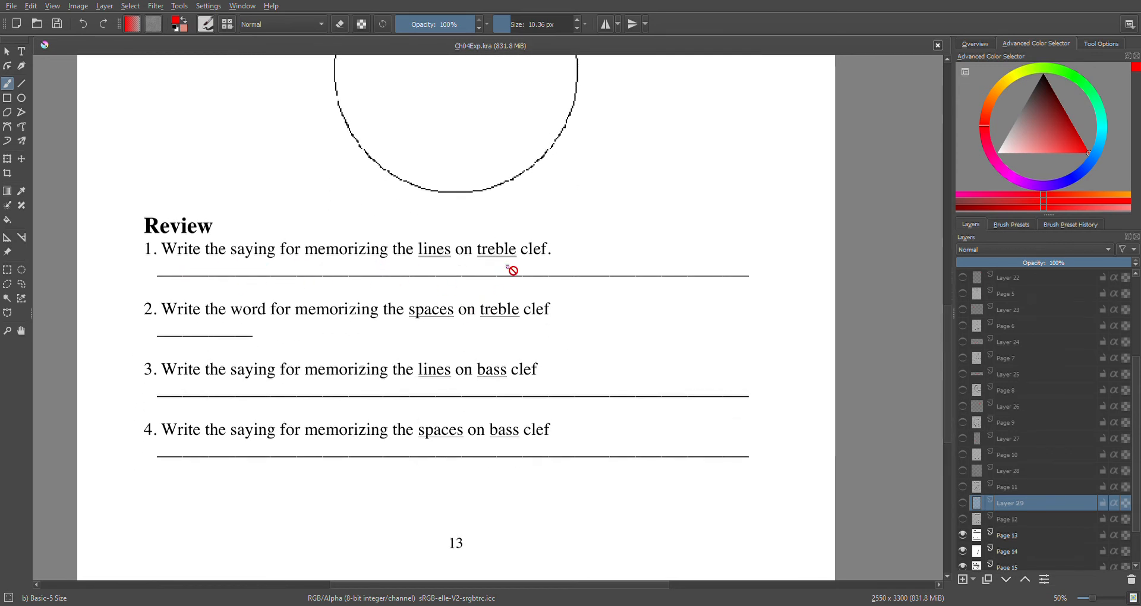
mouse_move(979, 355)
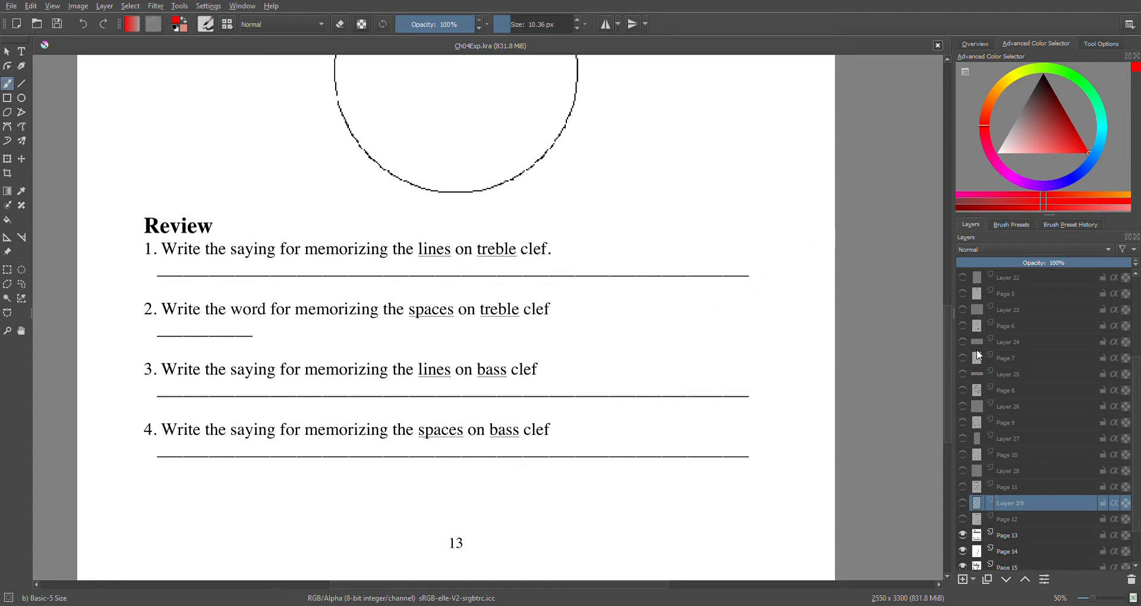
mouse_move(962, 476)
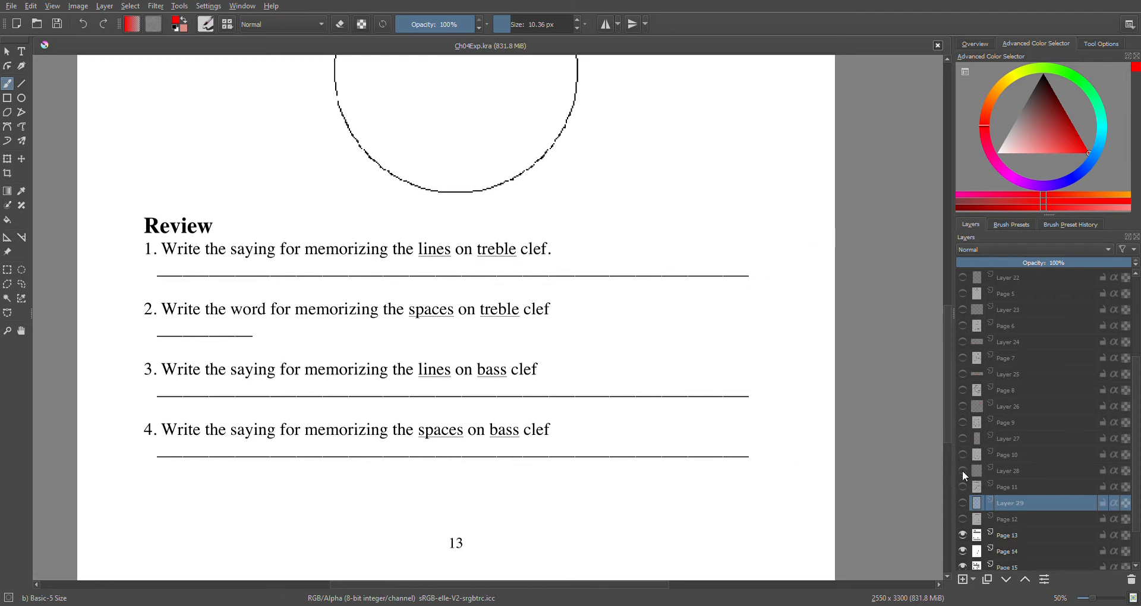
mouse_move(178, 204)
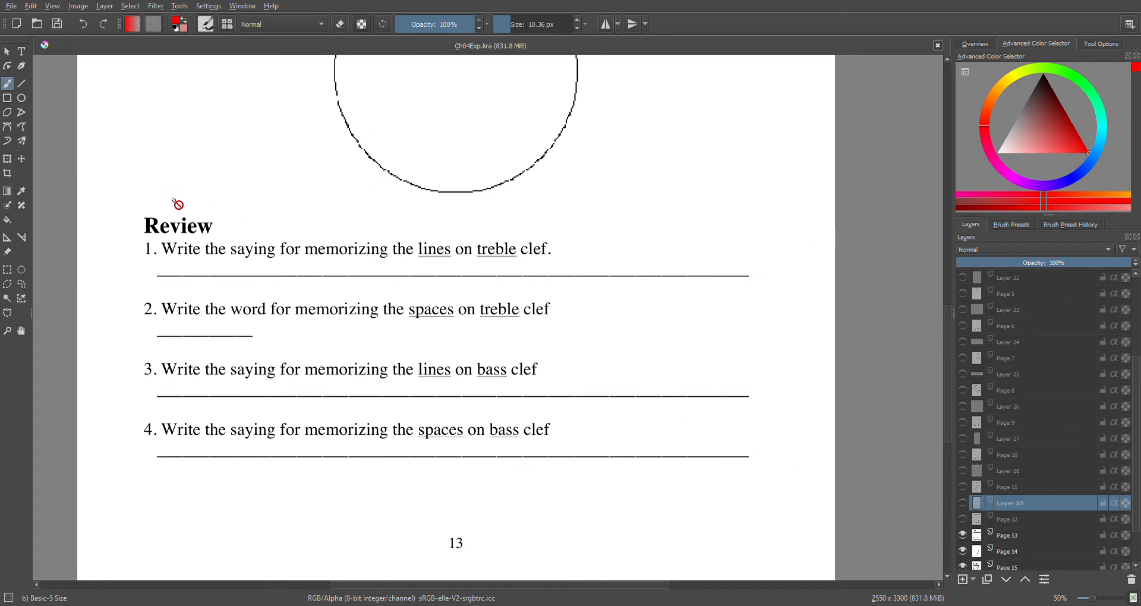
mouse_move(473, 266)
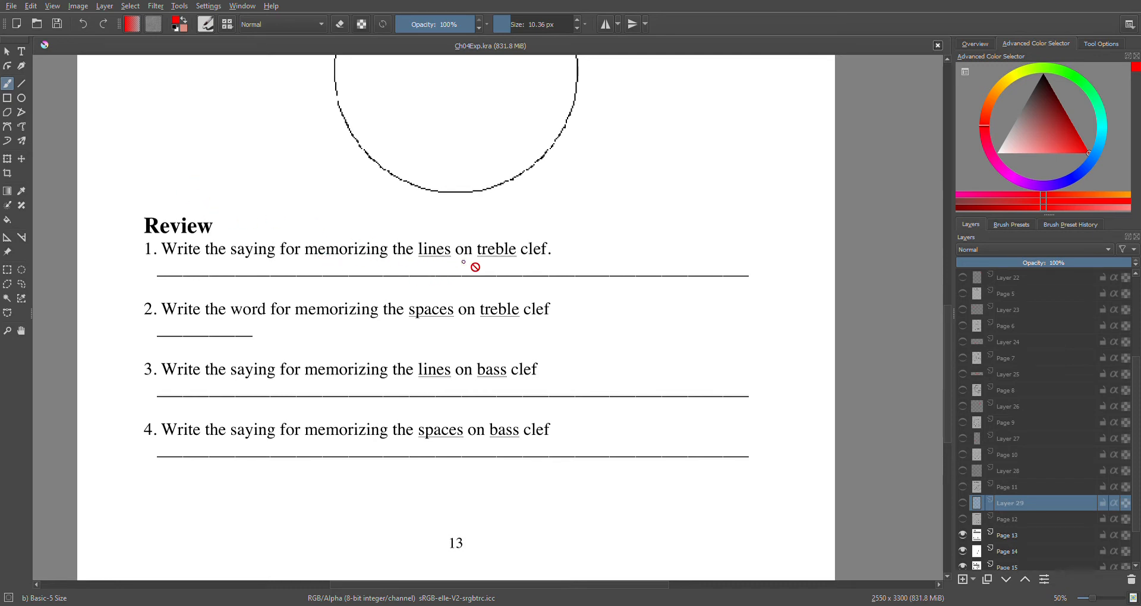
mouse_move(482, 279)
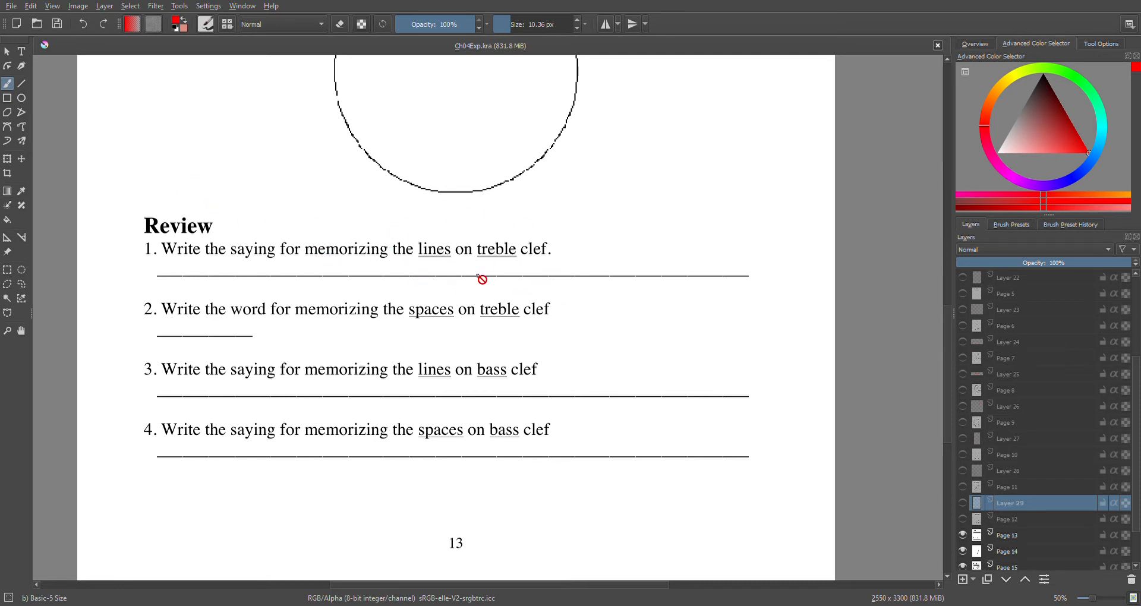
mouse_move(642, 278)
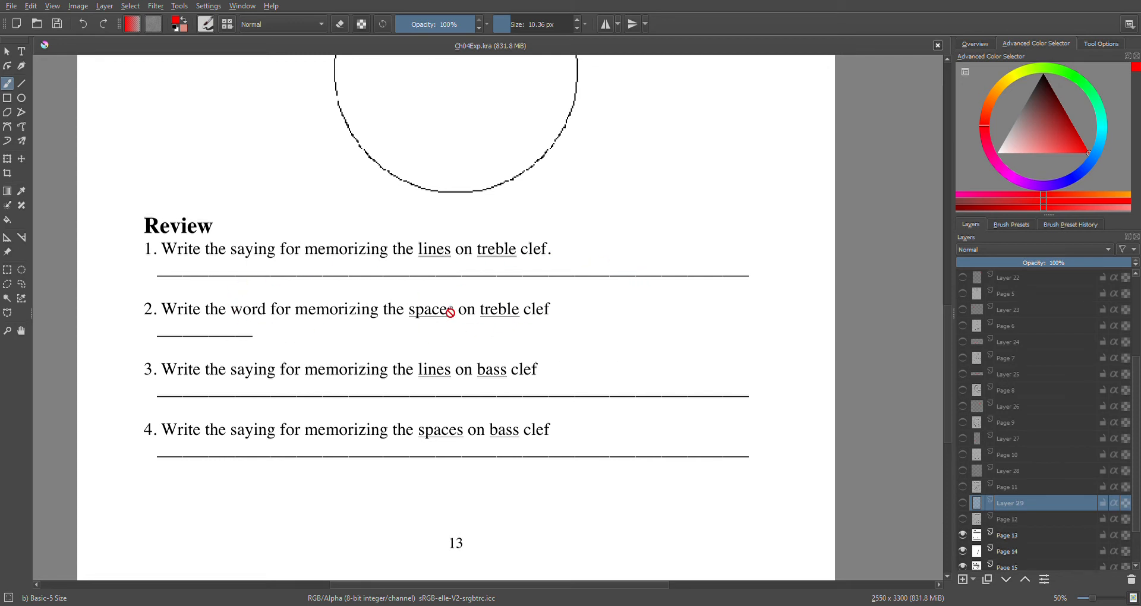
mouse_move(310, 329)
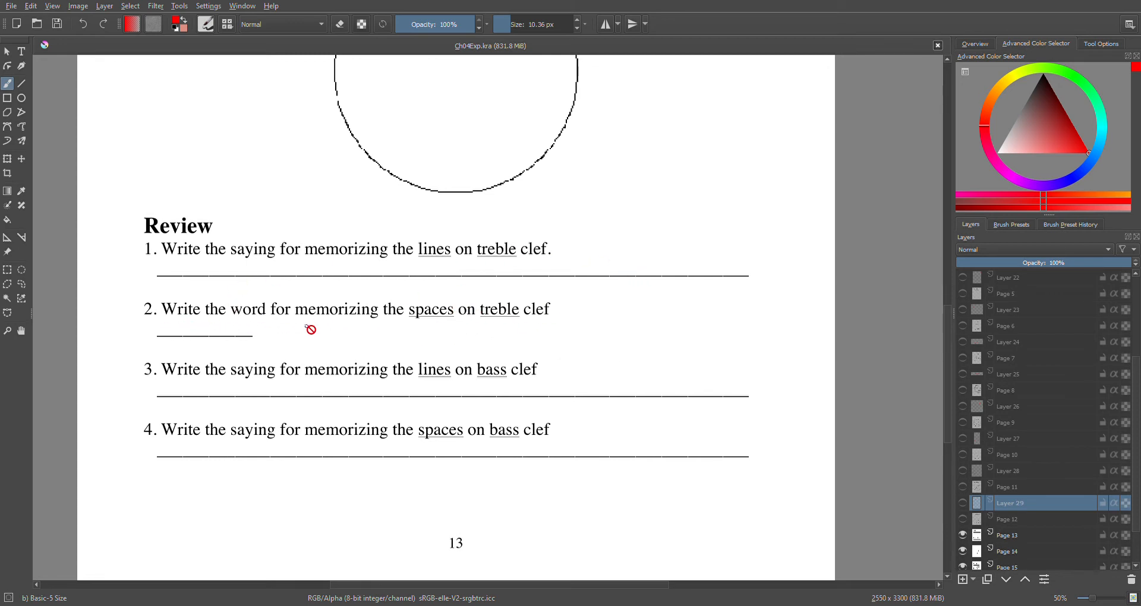
mouse_move(511, 379)
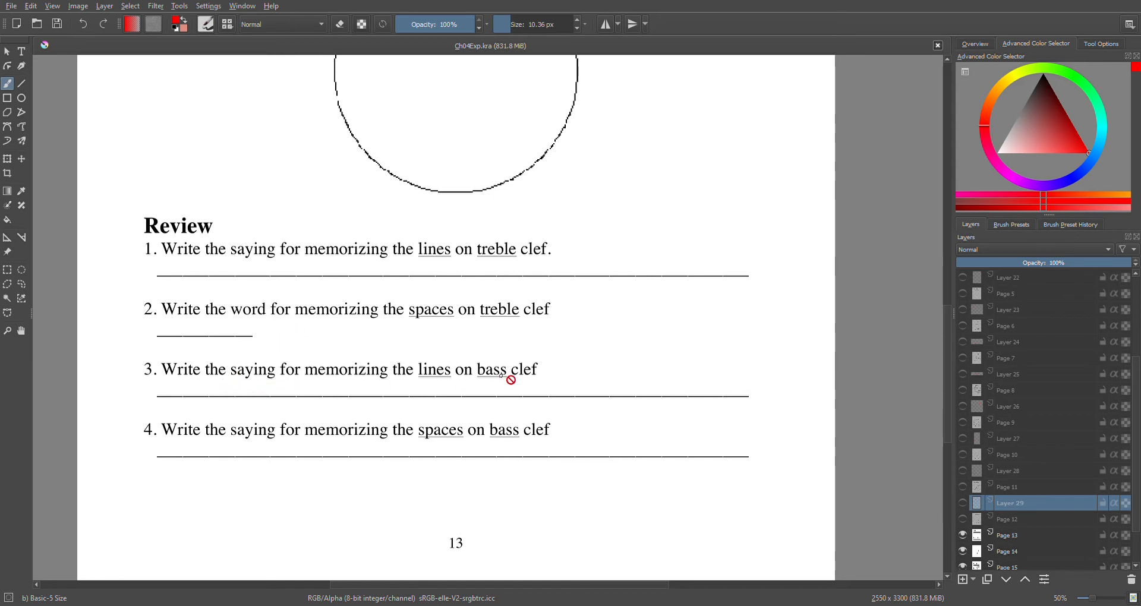
mouse_move(304, 369)
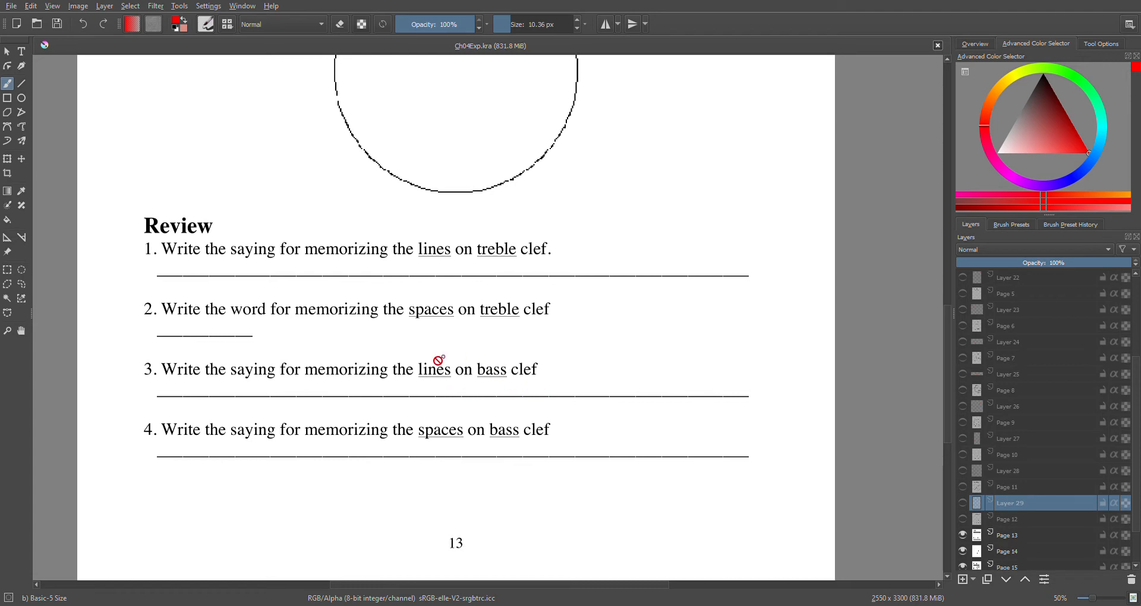
mouse_move(231, 416)
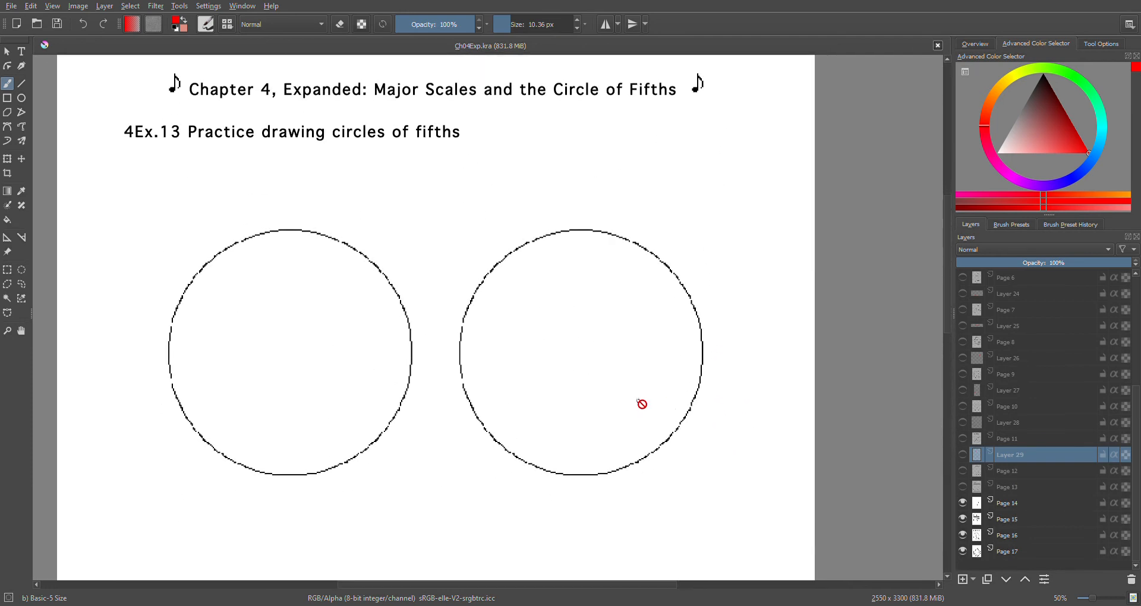
mouse_move(632, 385)
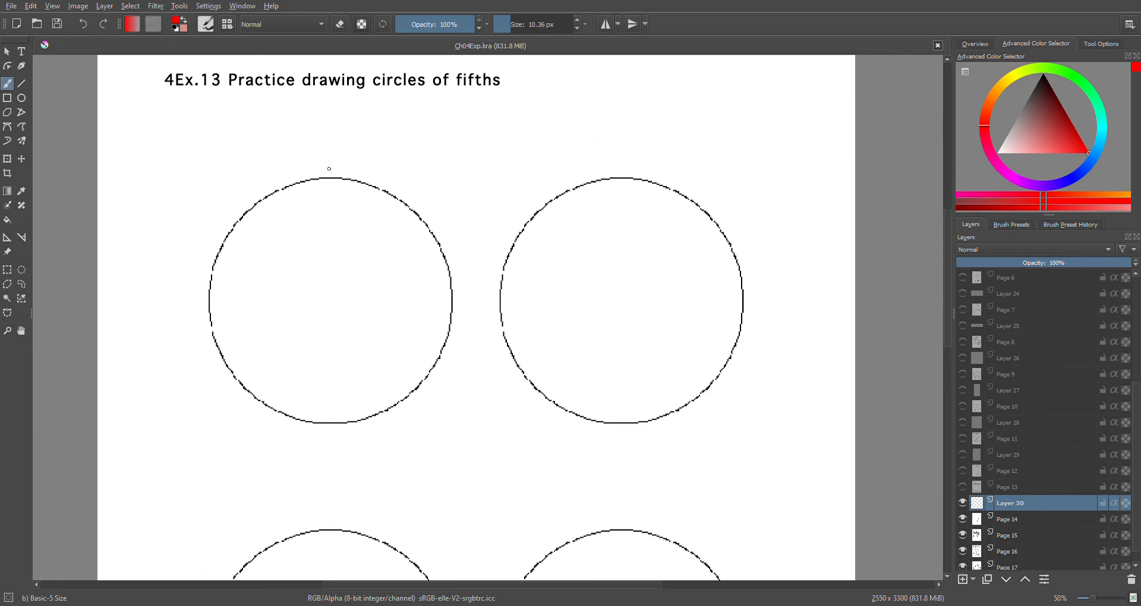
Draw twelve red ticks around the first practice circle and label them C, G, D, A
drag(328, 164, 327, 434)
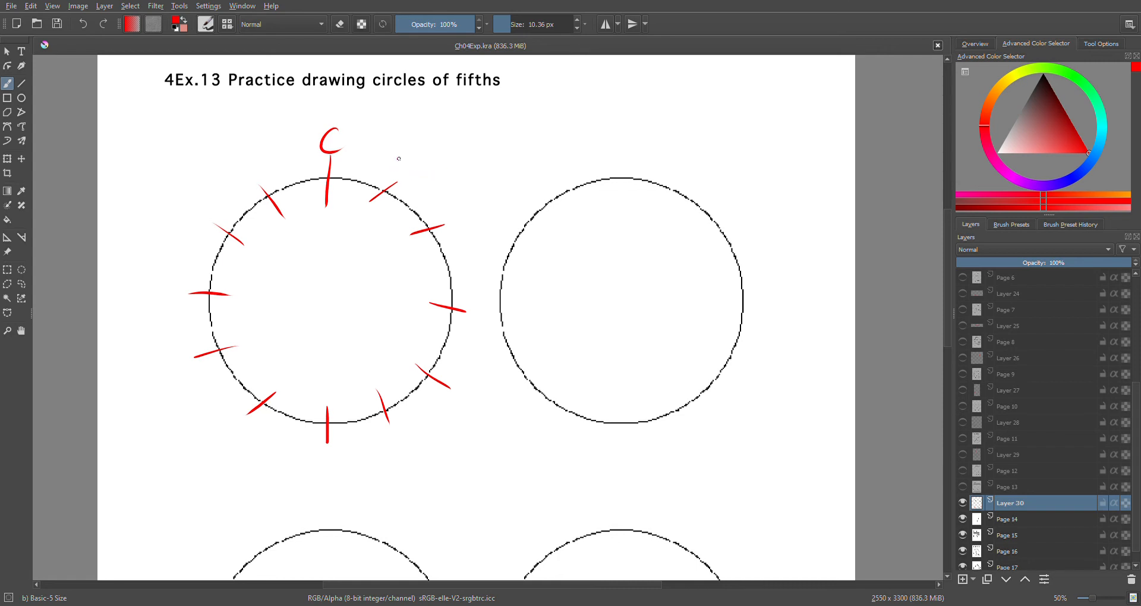
drag(393, 153, 407, 179)
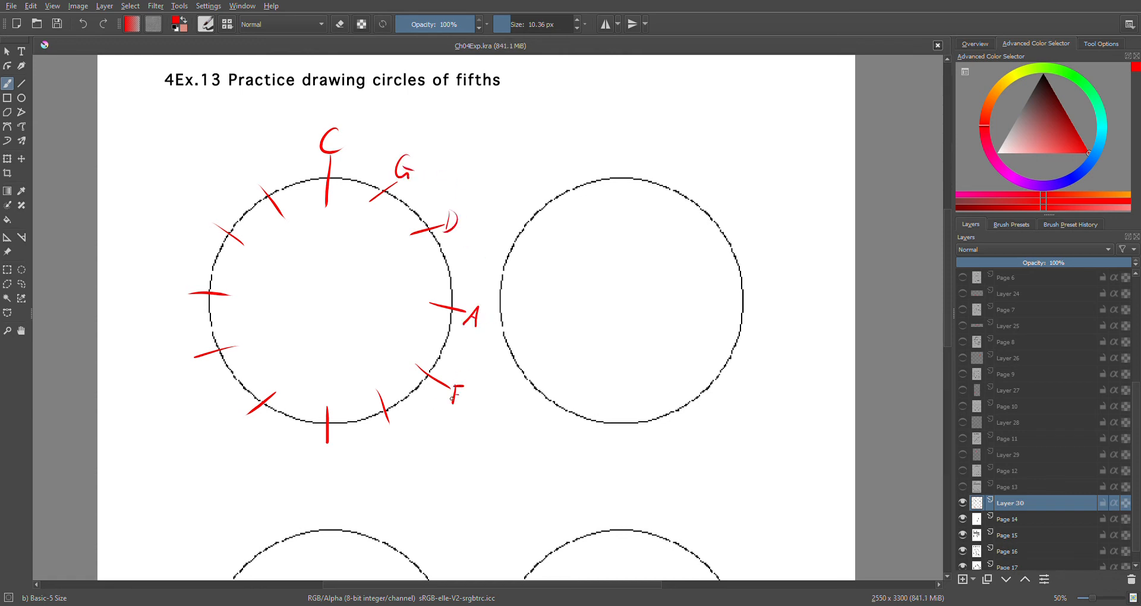
Write E, B, F#, C#, Gb, Cb, Db, Ab, Eb, Bb and F at the remaining ticks
drag(399, 422, 393, 448)
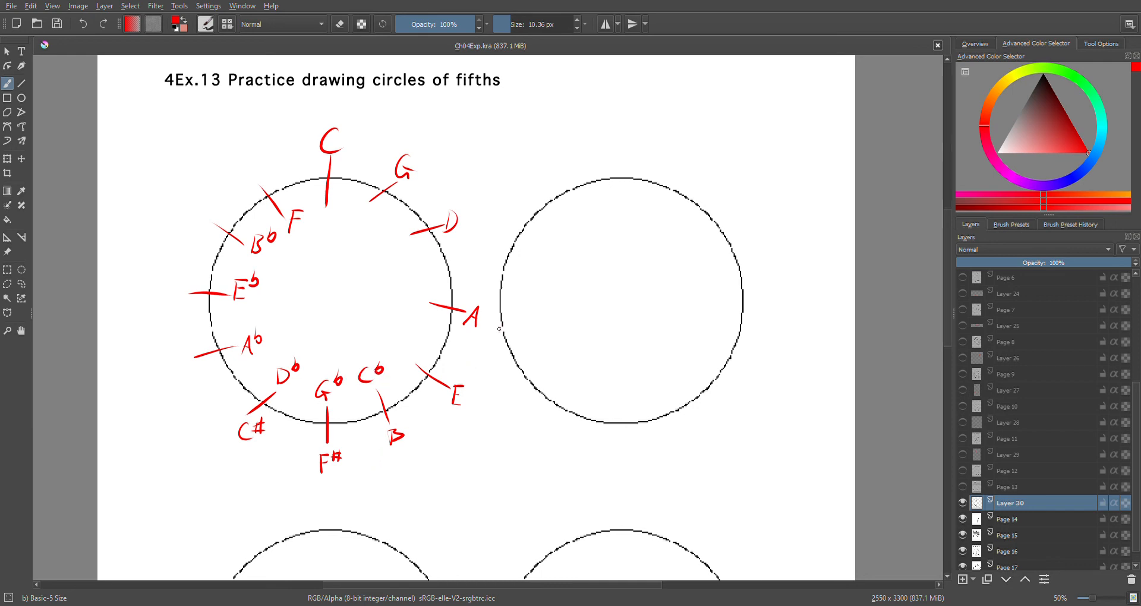
scroll(down, 3)
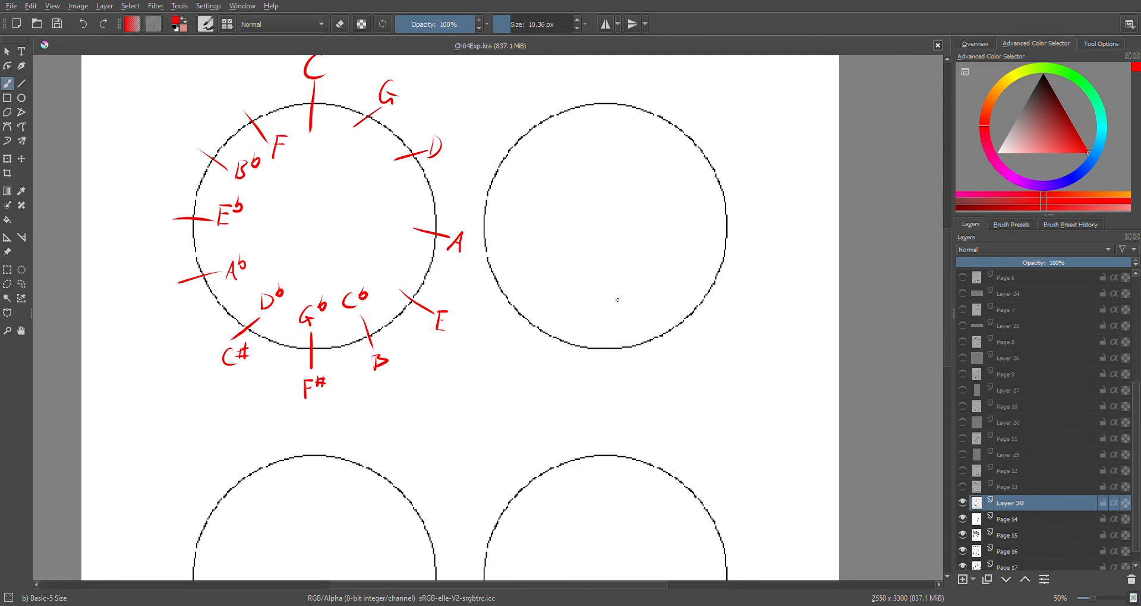
mouse_move(435, 183)
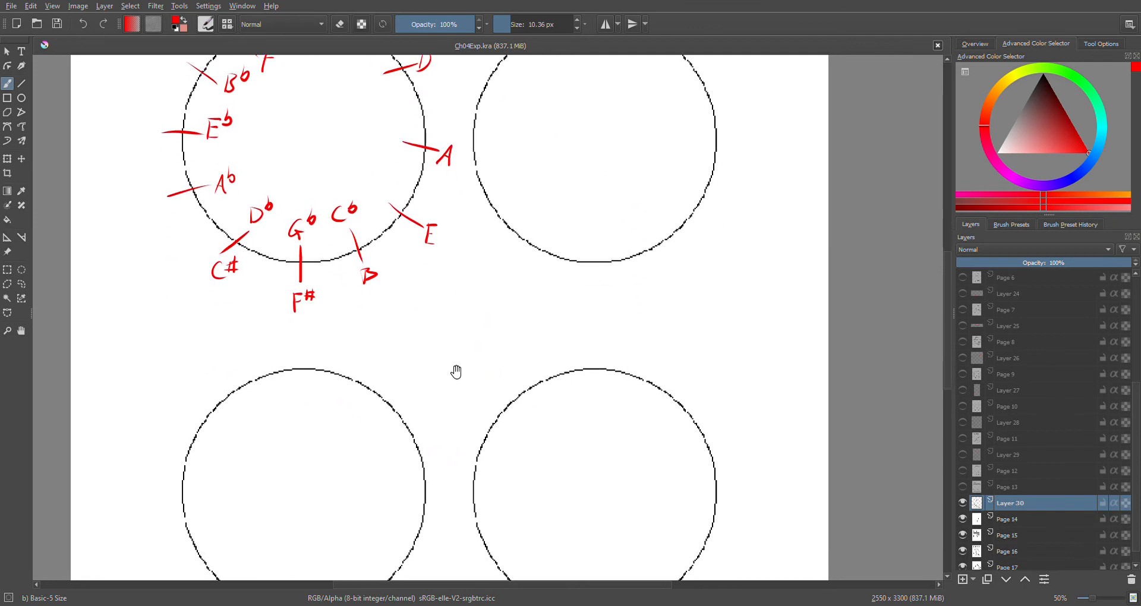
scroll(down, 3)
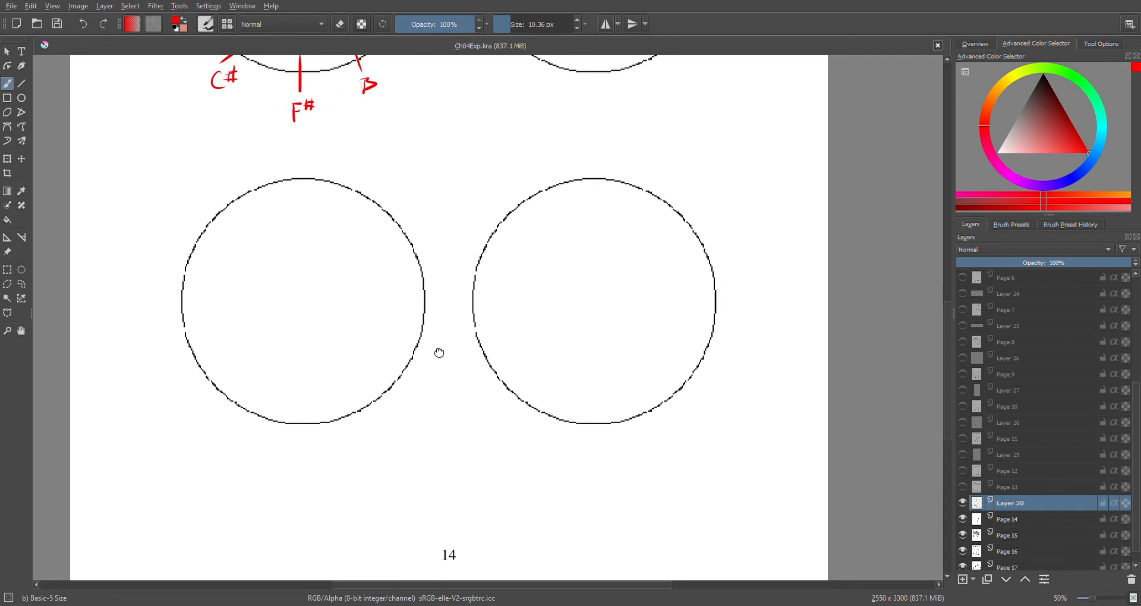